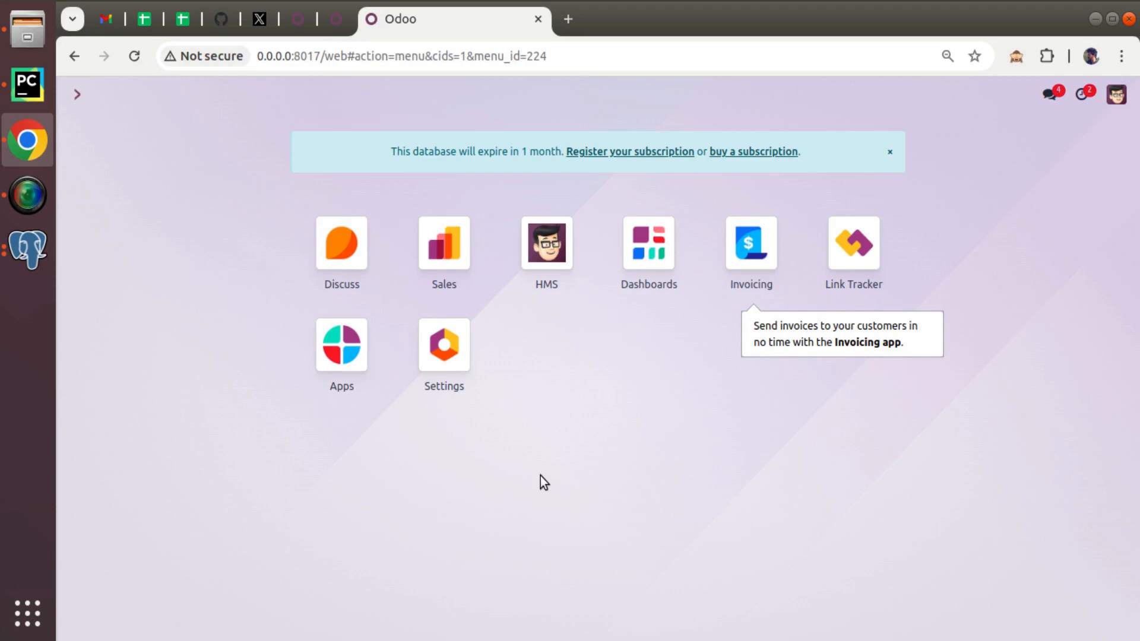
{"action": "left_click", "coordinate": [546, 244]}
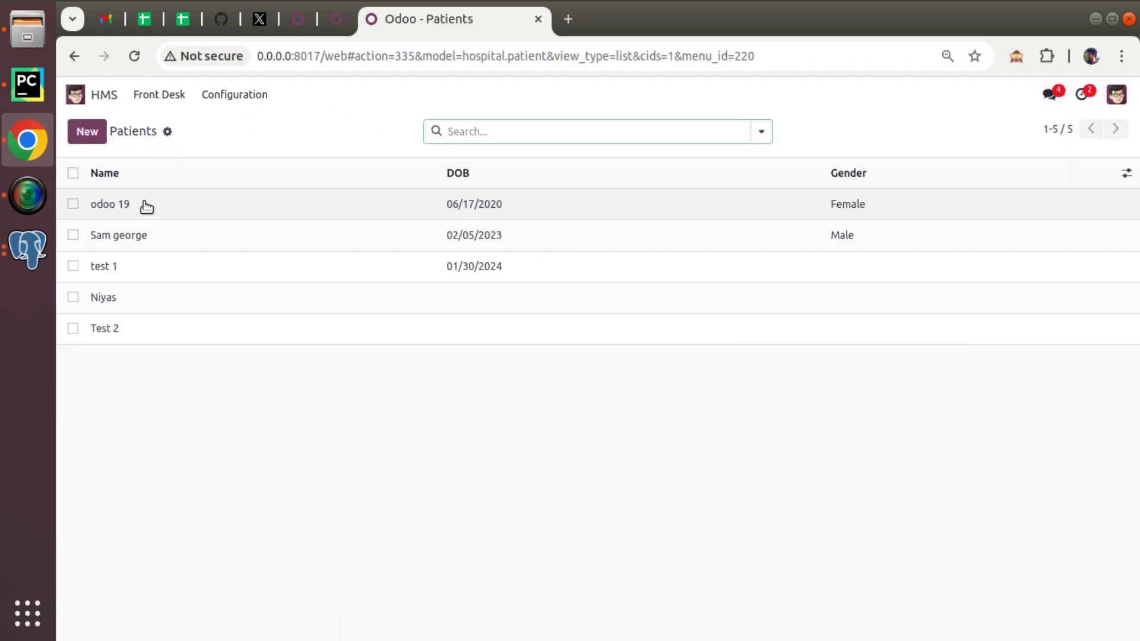
{"action": "mouse_move", "coordinate": [133, 243]}
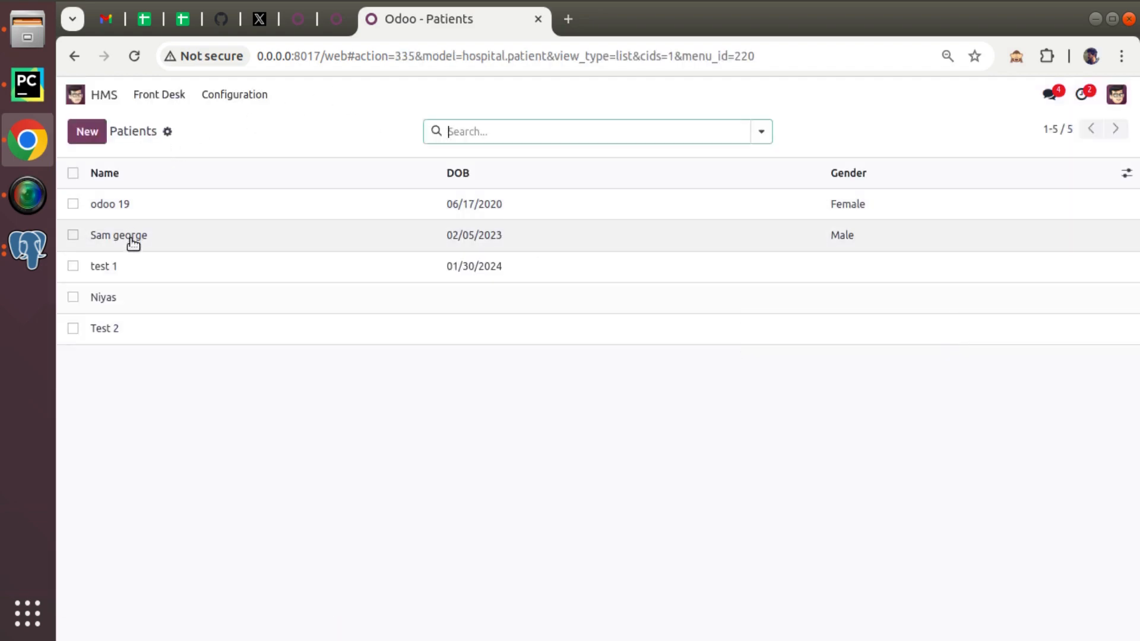
{"action": "left_click", "coordinate": [117, 235]}
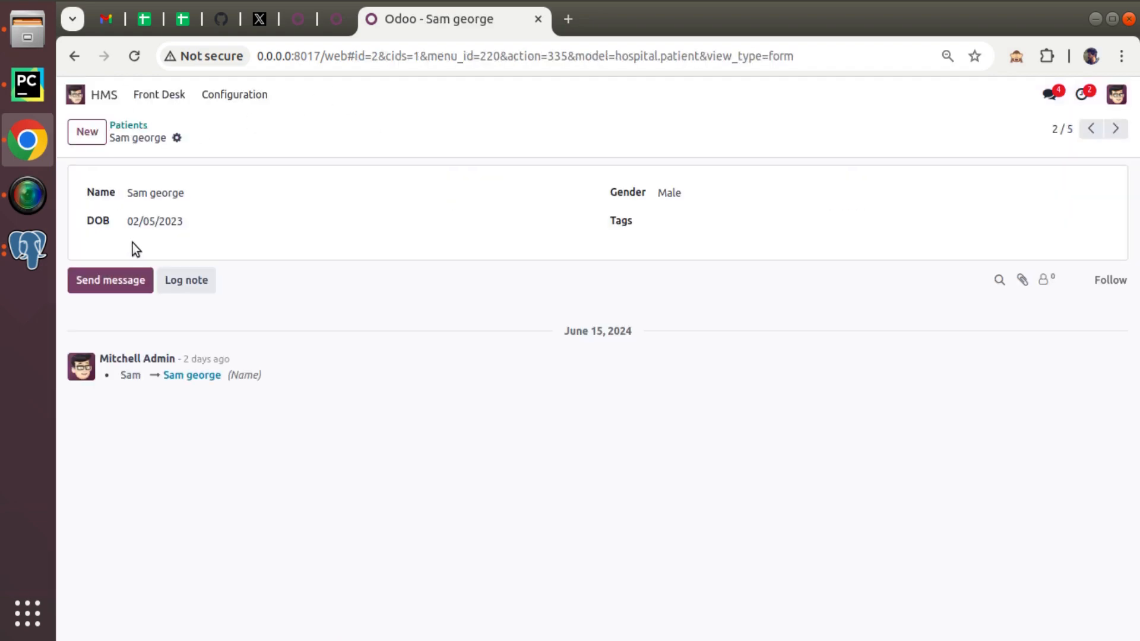
{"action": "mouse_move", "coordinate": [112, 234]}
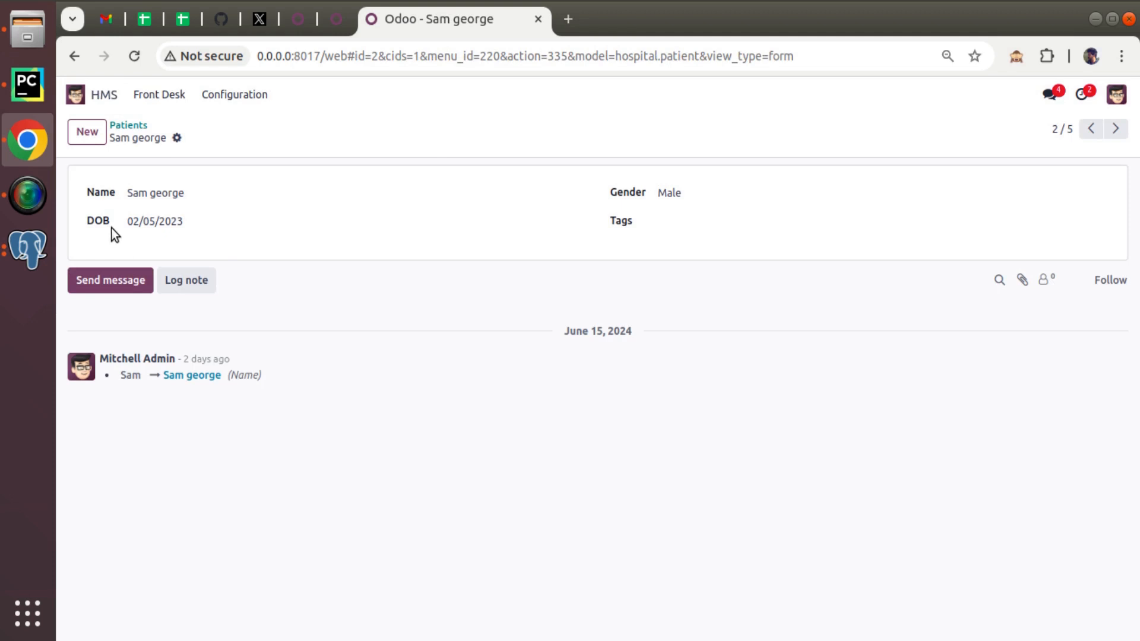
{"action": "left_click", "coordinate": [182, 192]}
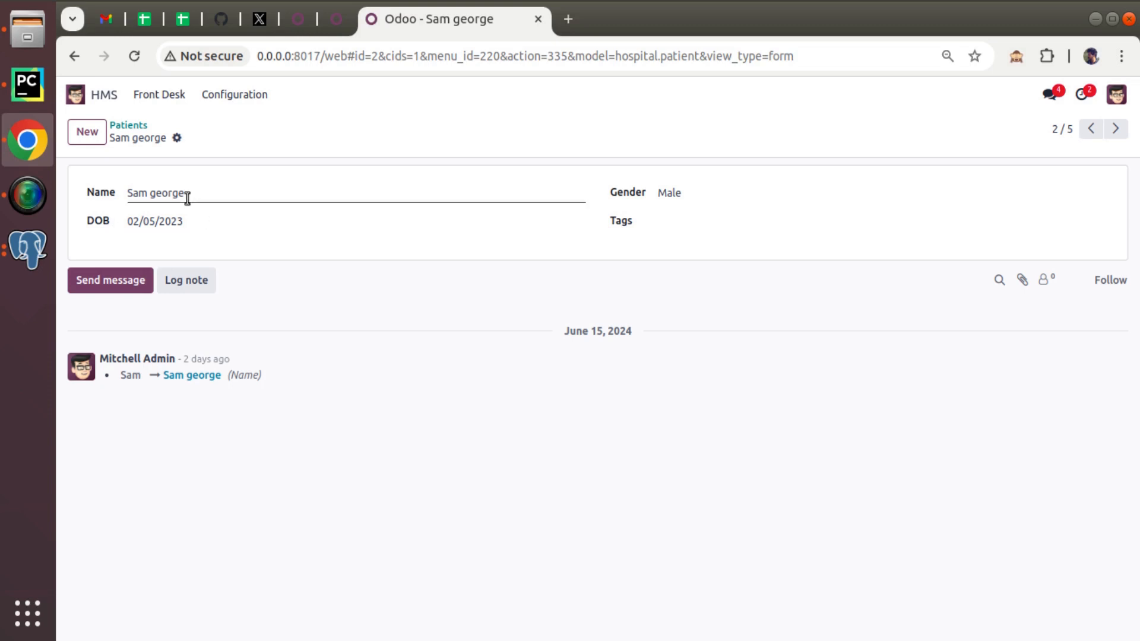
{"action": "left_click", "coordinate": [154, 221]}
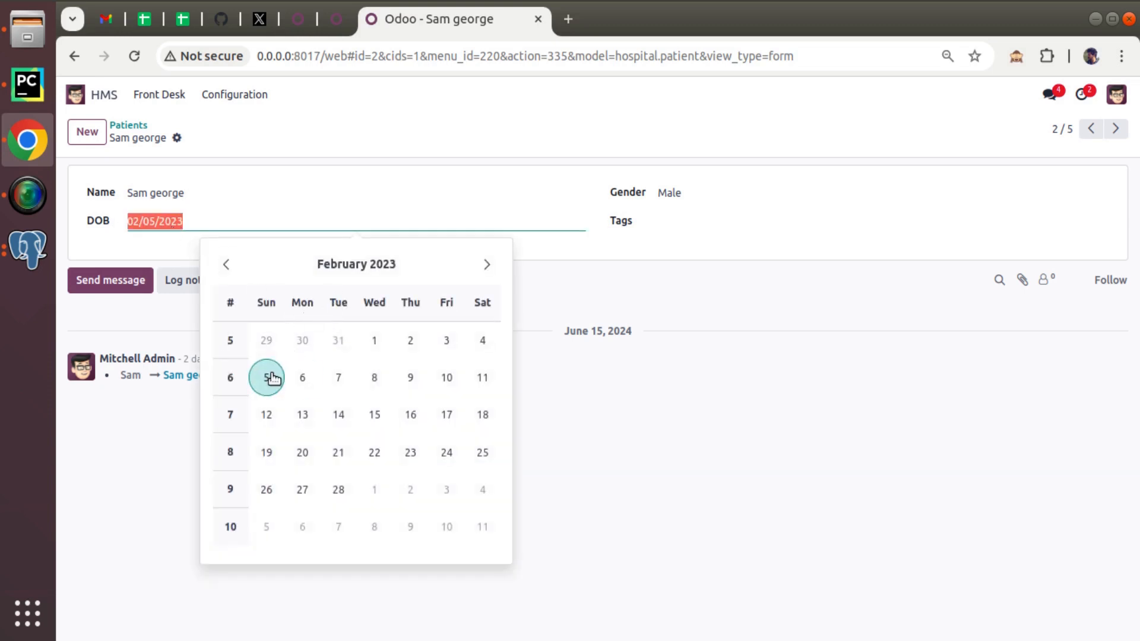
{"action": "left_click", "coordinate": [265, 377]}
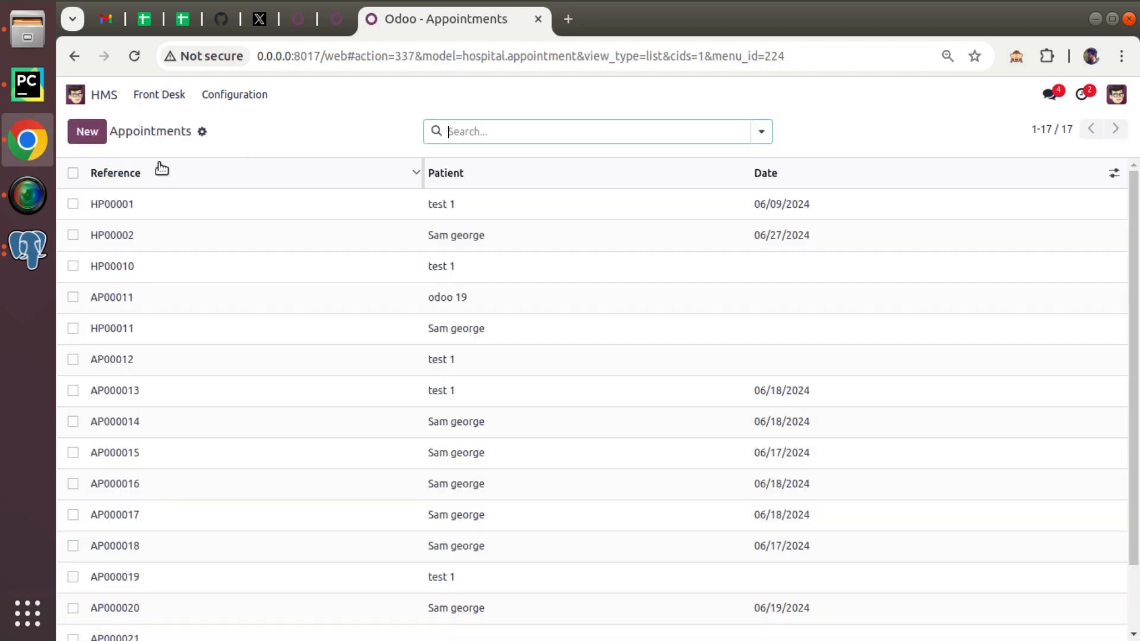
{"action": "left_click", "coordinate": [87, 132]}
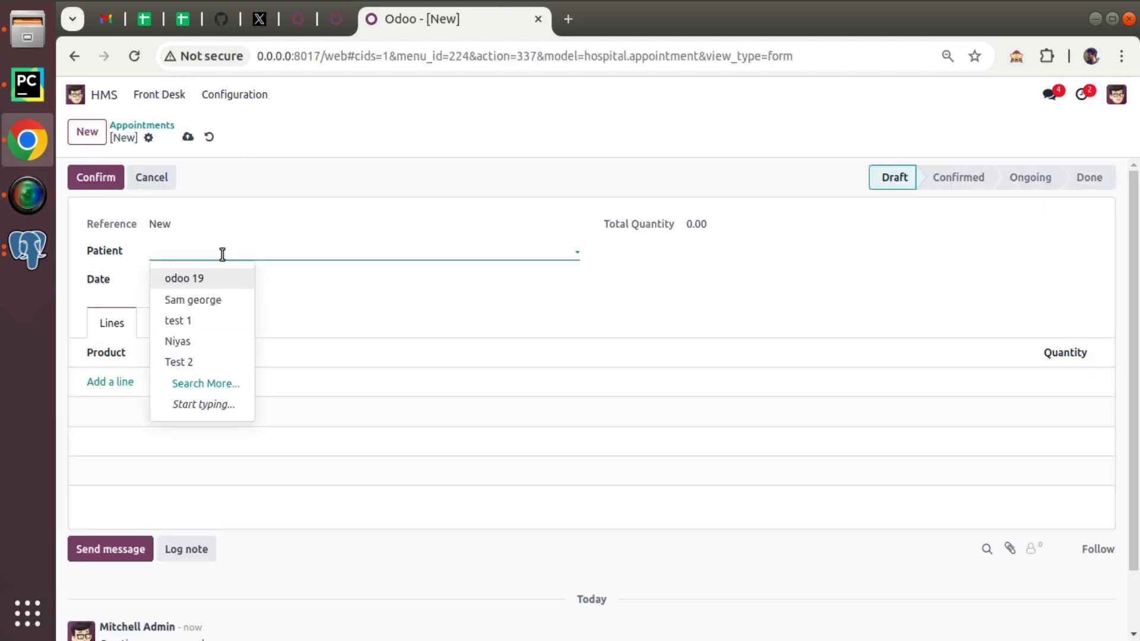
{"action": "left_click", "coordinate": [191, 299]}
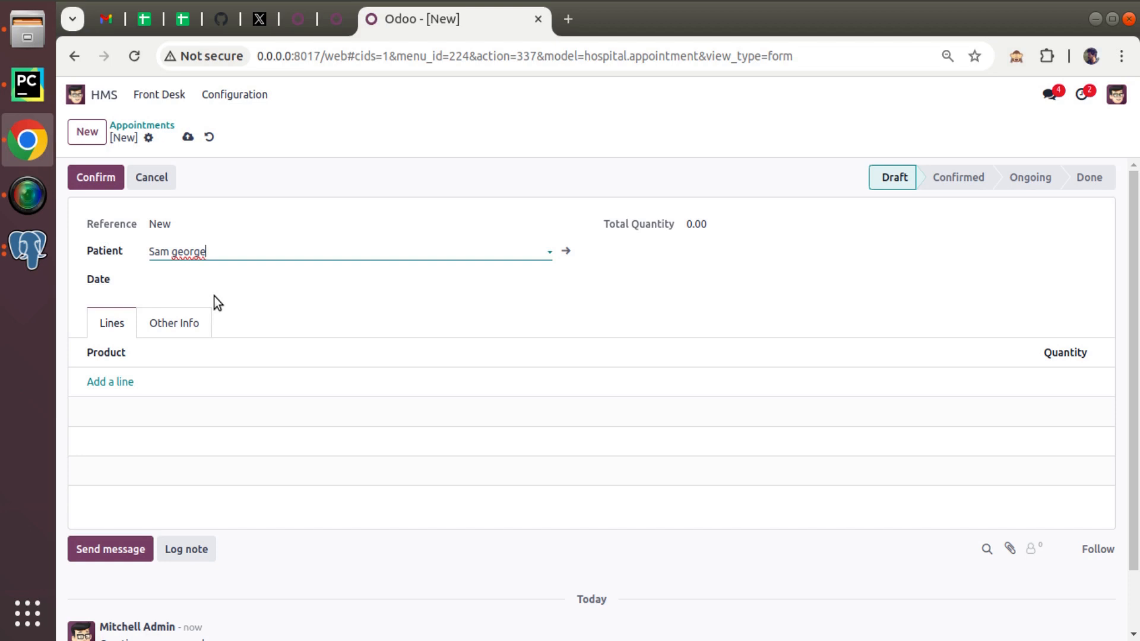
{"action": "mouse_move", "coordinate": [563, 320]}
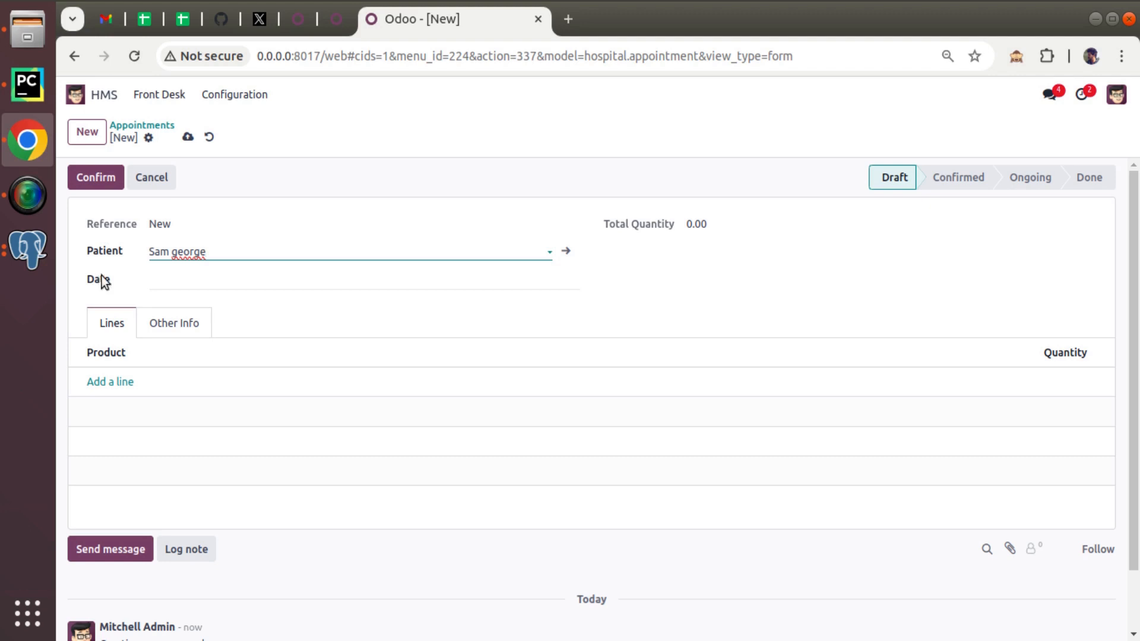
{"action": "type", "text": "odoo 19"}
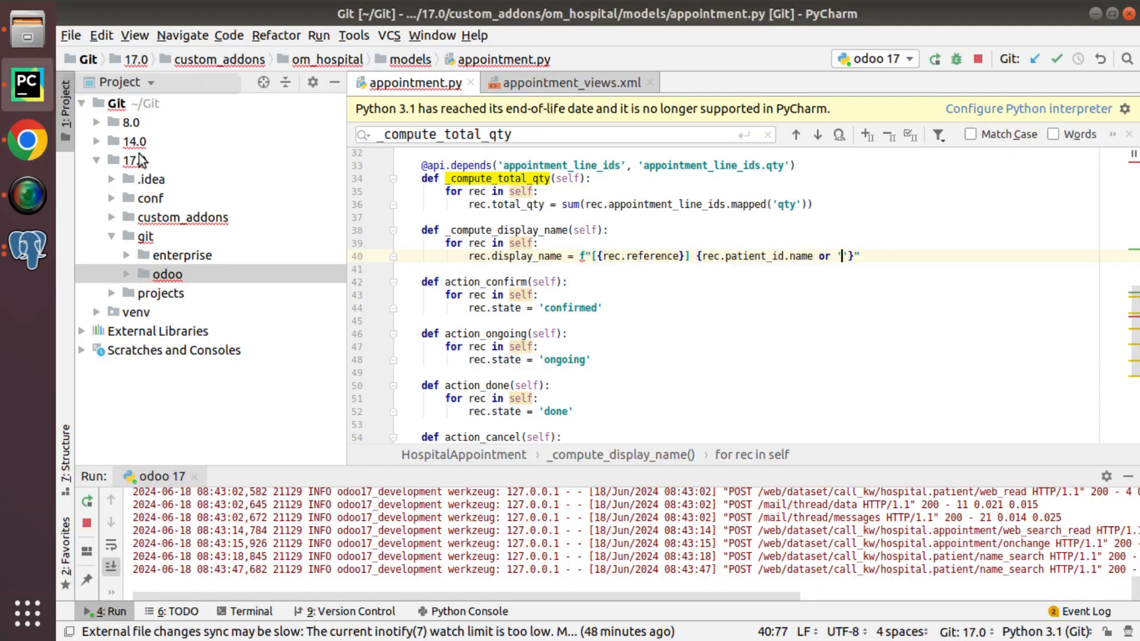
Step: Browse the om_hospital module to view patient.py, then return to appointment.py
{"action": "left_click", "coordinate": [183, 217]}
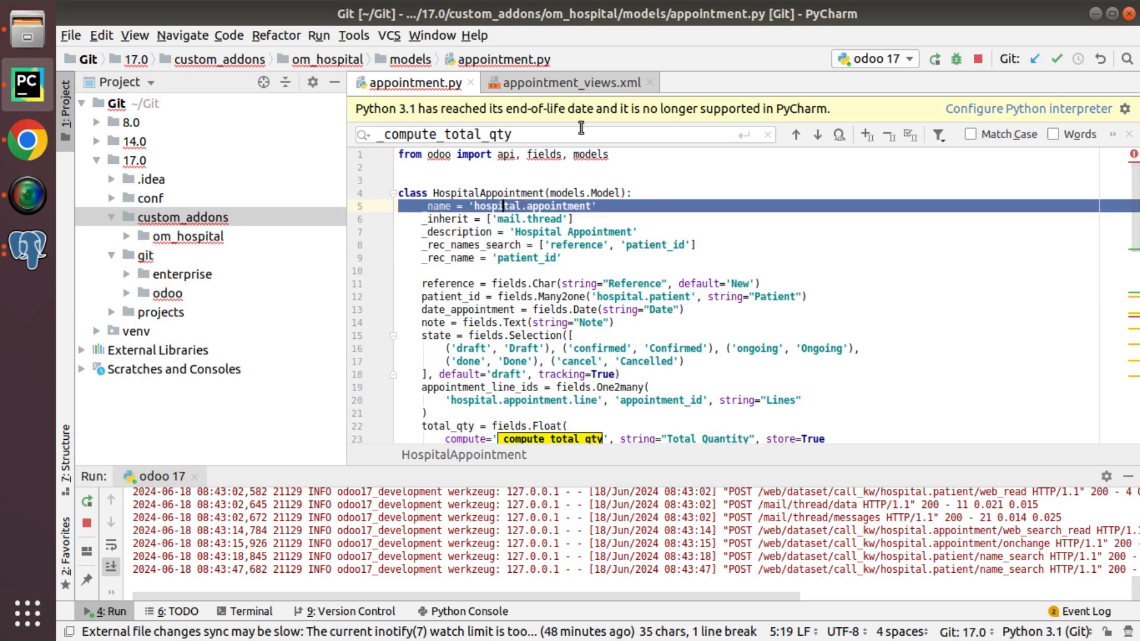
{"action": "left_click", "coordinate": [188, 235]}
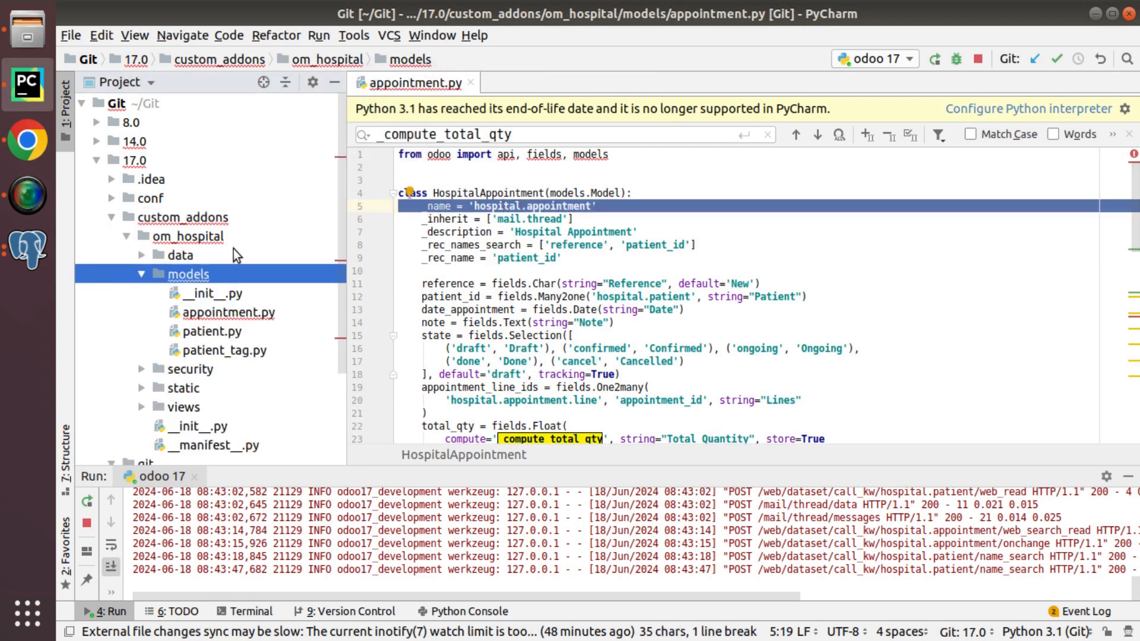
{"action": "left_click", "coordinate": [212, 331]}
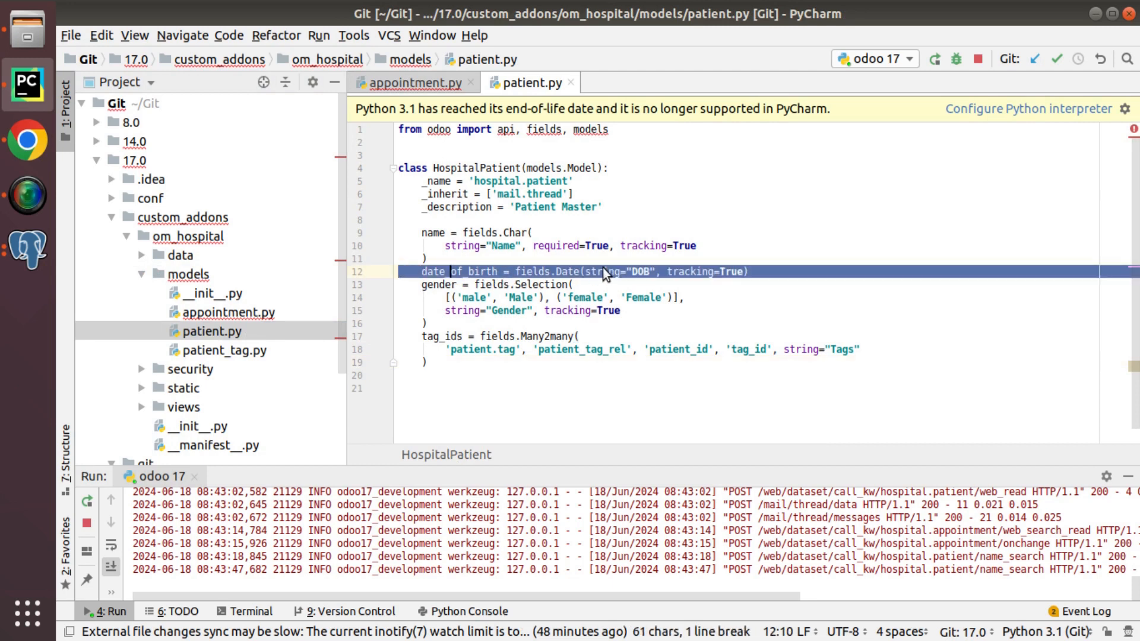
{"action": "mouse_move", "coordinate": [513, 181]}
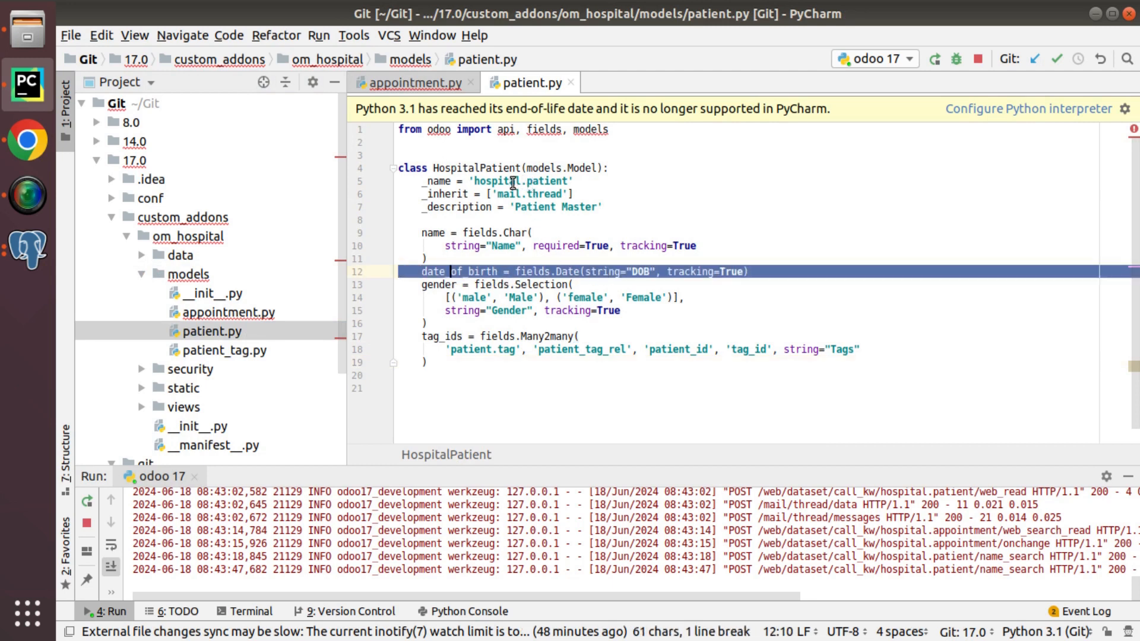
{"action": "left_click", "coordinate": [414, 82]}
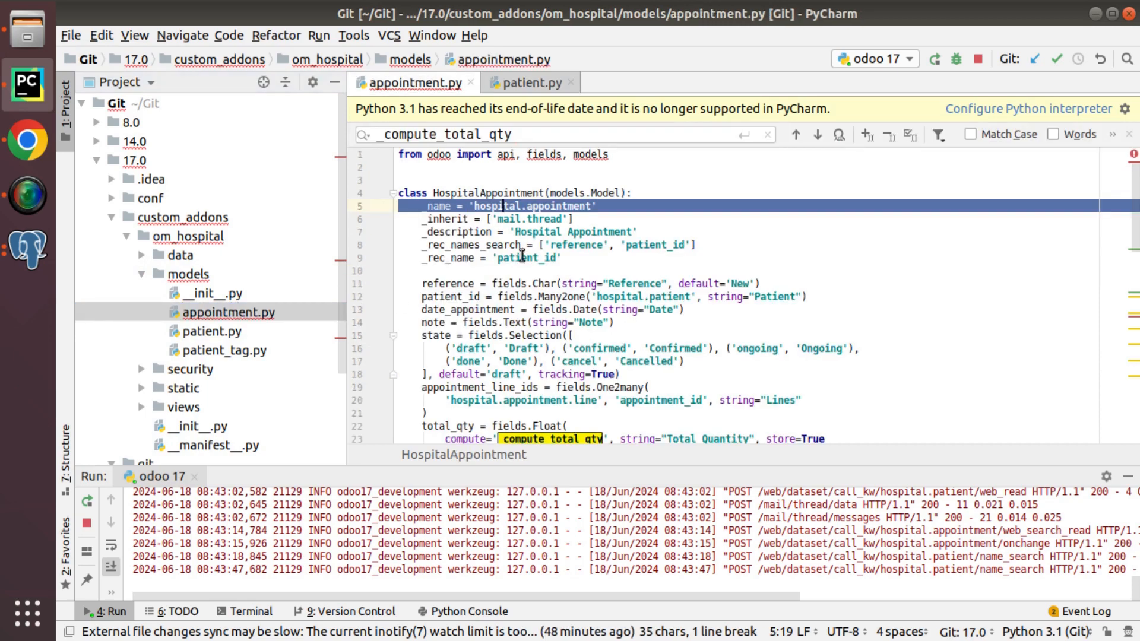
{"action": "scroll", "scroll_direction": "down", "scroll_amount": 3}
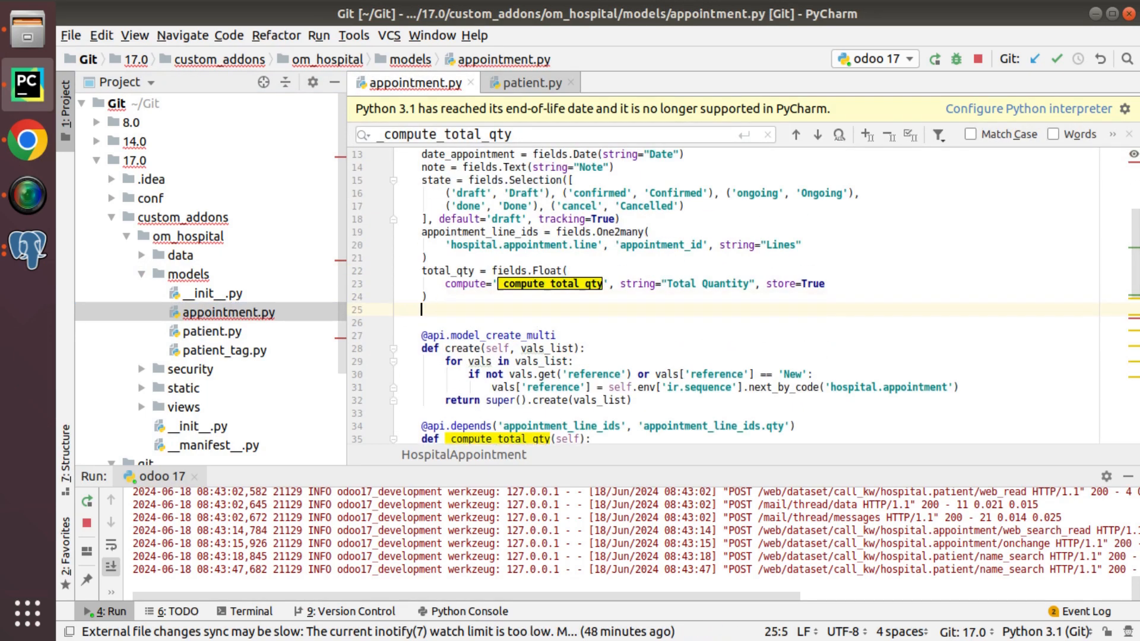
Step: Add a date_of_birth Date field with string="DOB" and related='patient_id.' to appointment.py
{"action": "type", "text": "date_of_birth = fields.Date(string=\"DOB\", tracking=True)"}
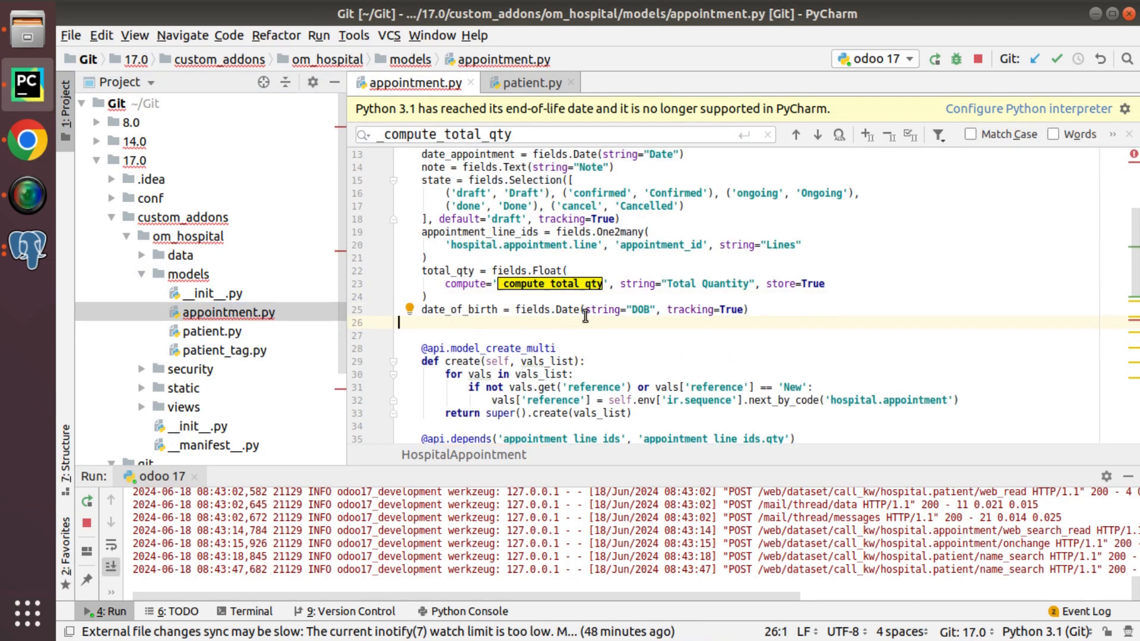
{"action": "left_click", "coordinate": [665, 309]}
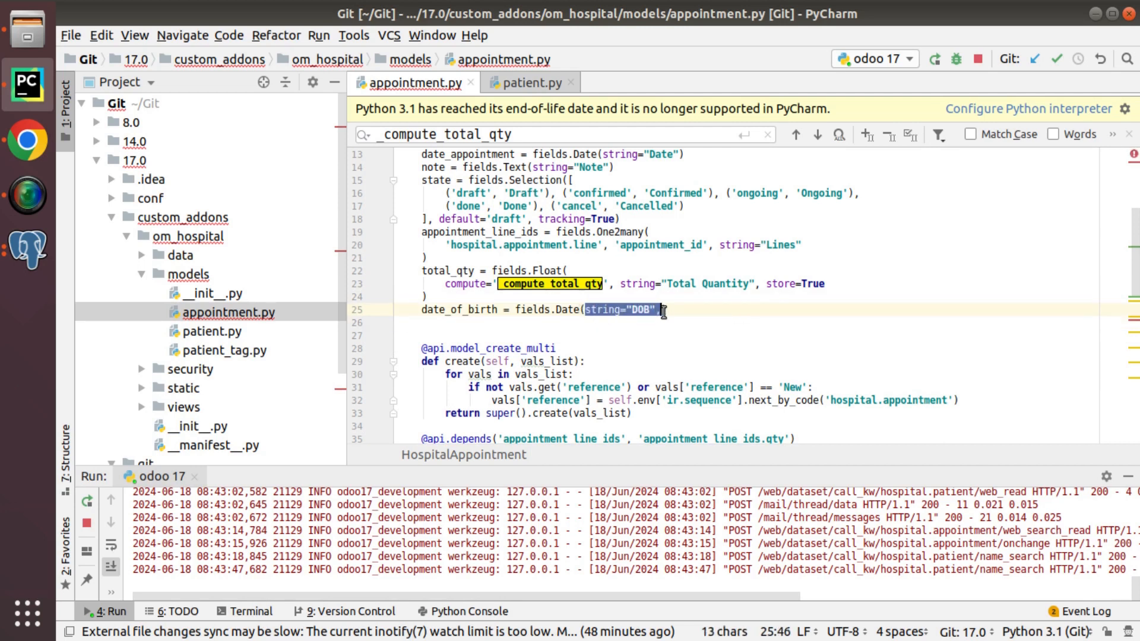
{"action": "key", "text": "Delete"}
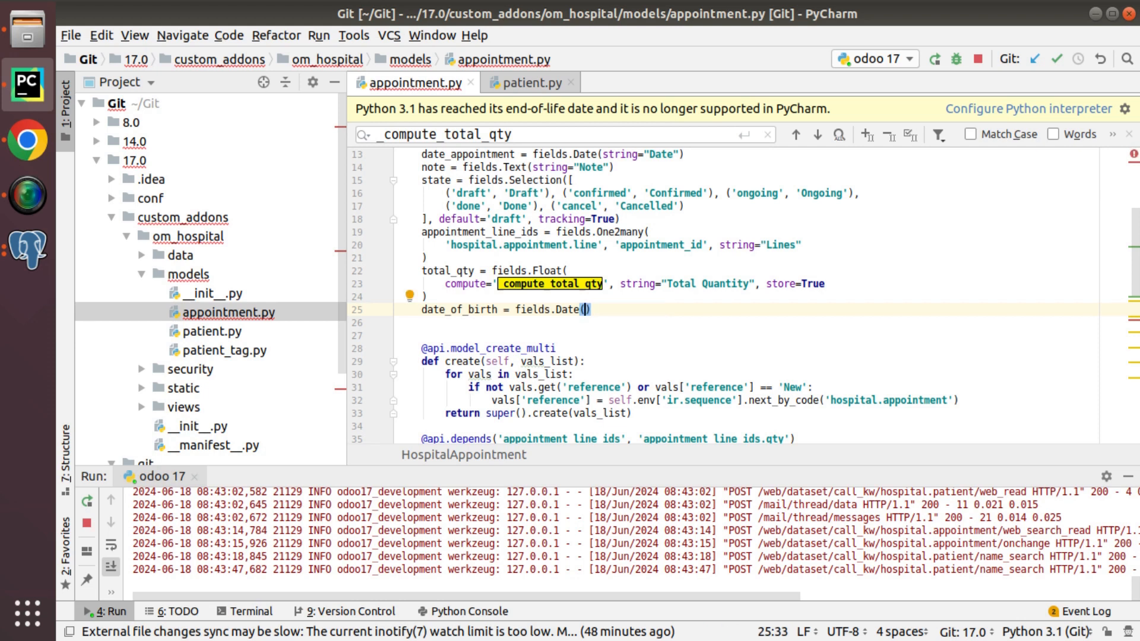
{"action": "type", "text": "rela"}
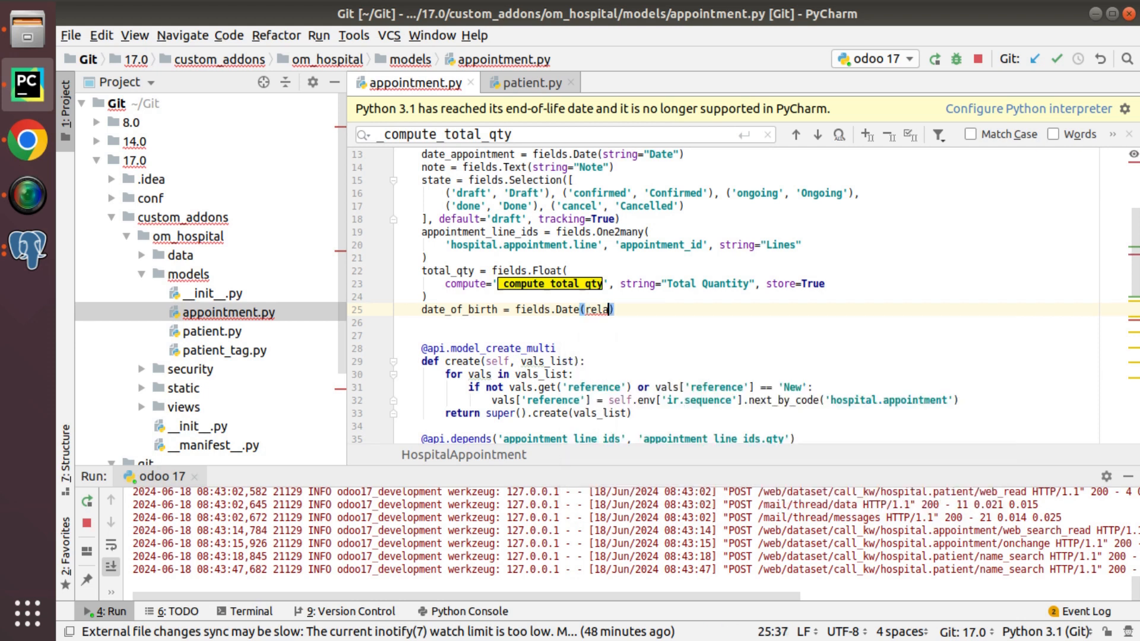
{"action": "type", "text": "string=\"DOB\","}
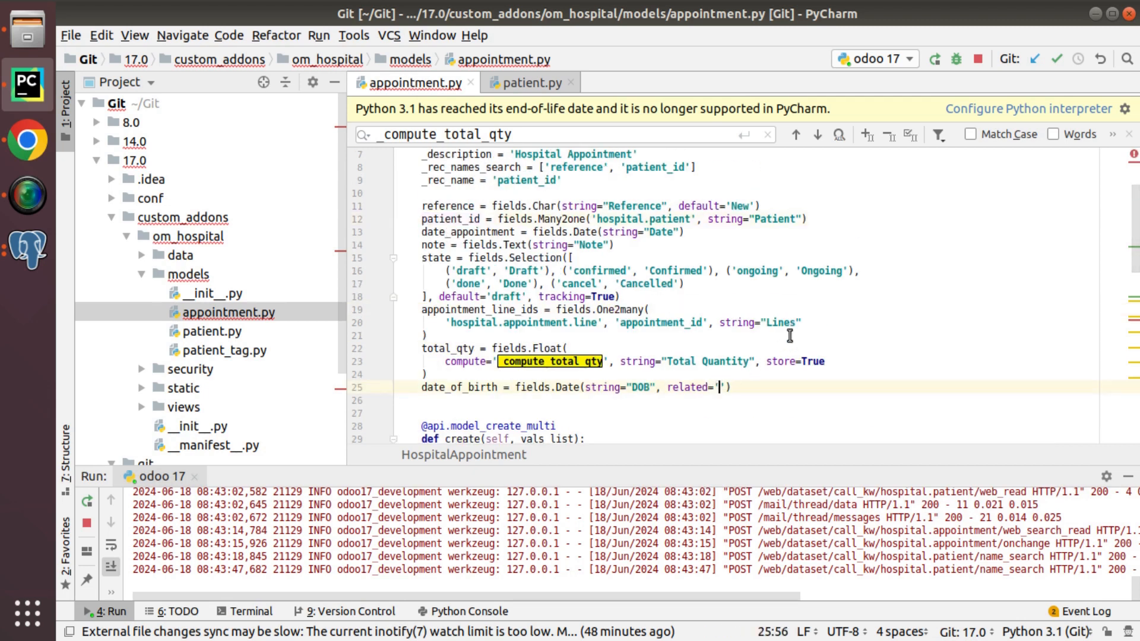
{"action": "type", "text": "patient_id."}
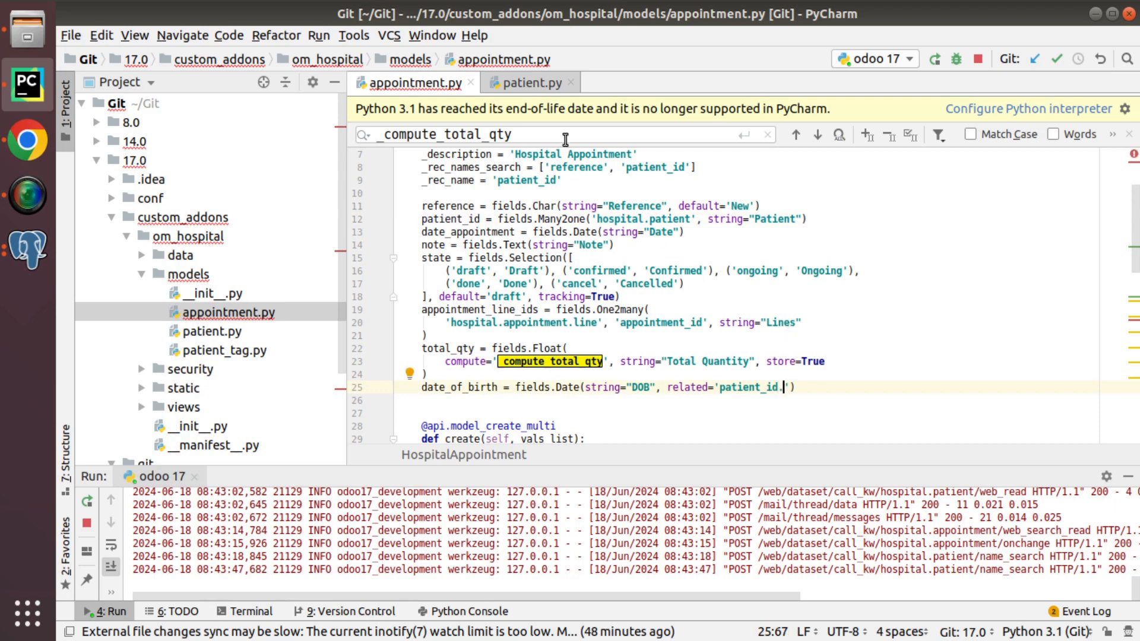
{"action": "left_click", "coordinate": [529, 81]}
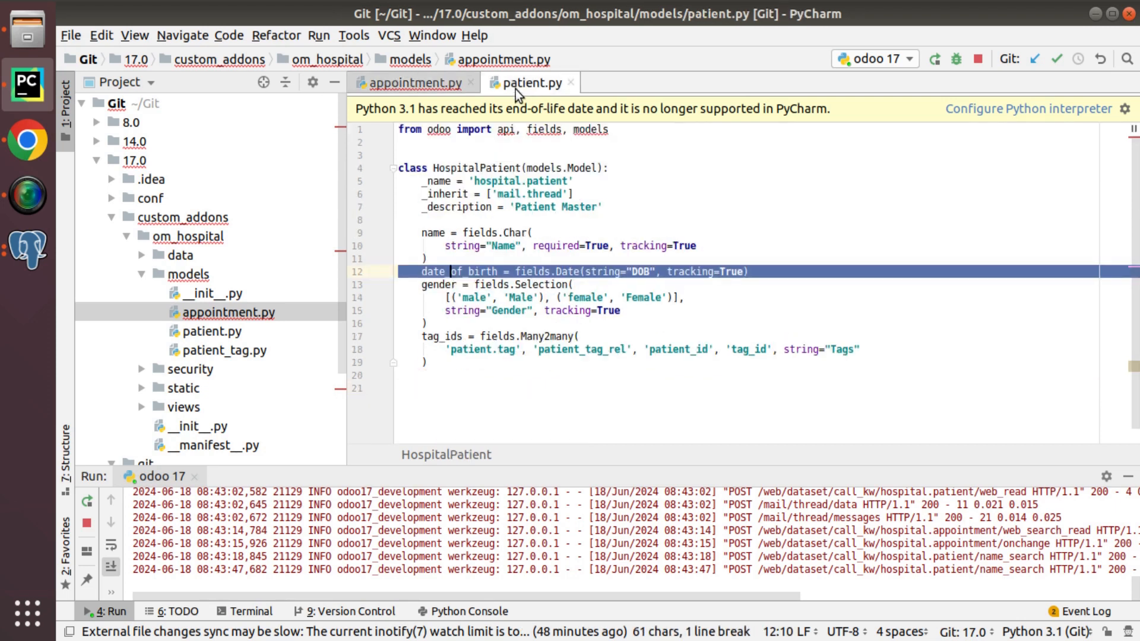
Step: Insert <field name="date_of_birth"/> after patient_id in the appointment form view
{"action": "double_click", "coordinate": [458, 271]}
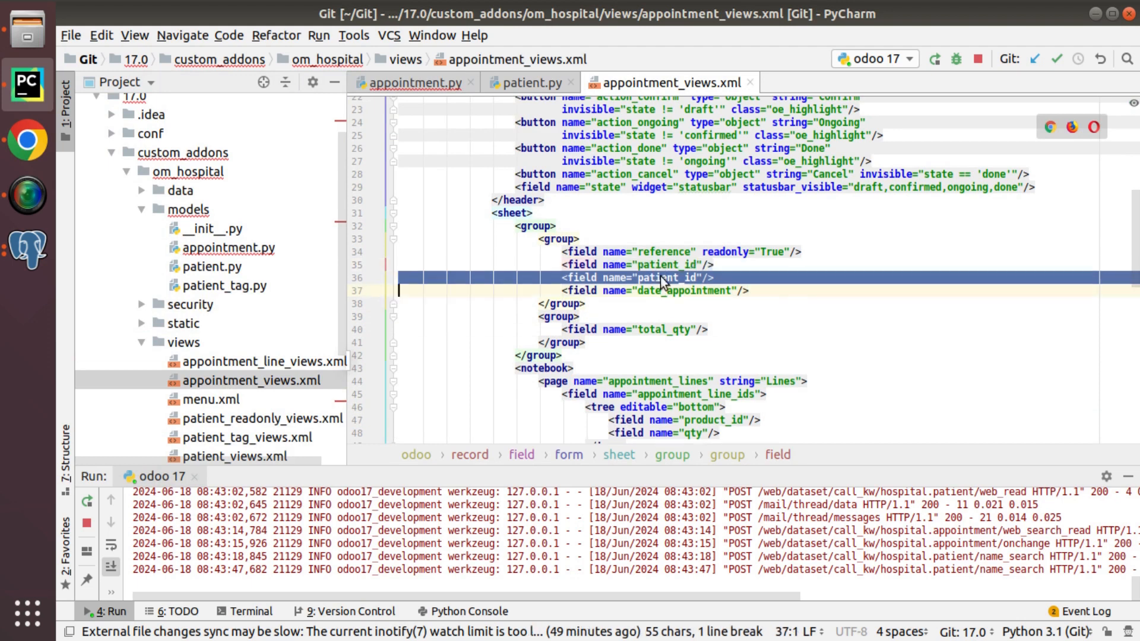
{"action": "type", "text": "date_of_birth"}
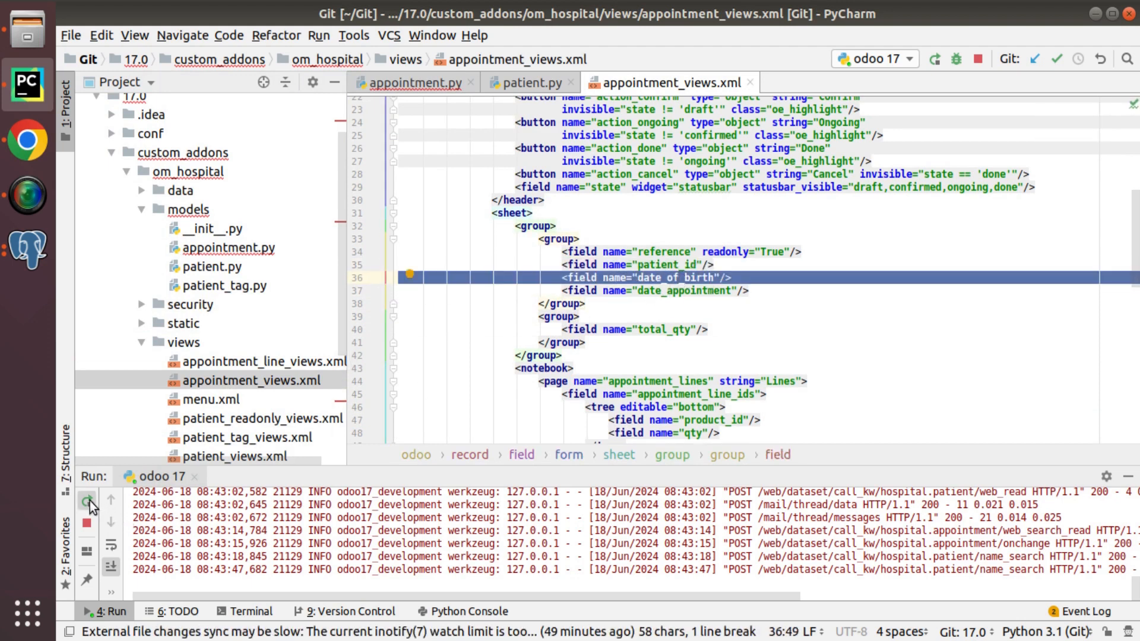
Step: Rerun the Odoo server and upgrade the om_hospital module from Apps
{"action": "left_click", "coordinate": [87, 500]}
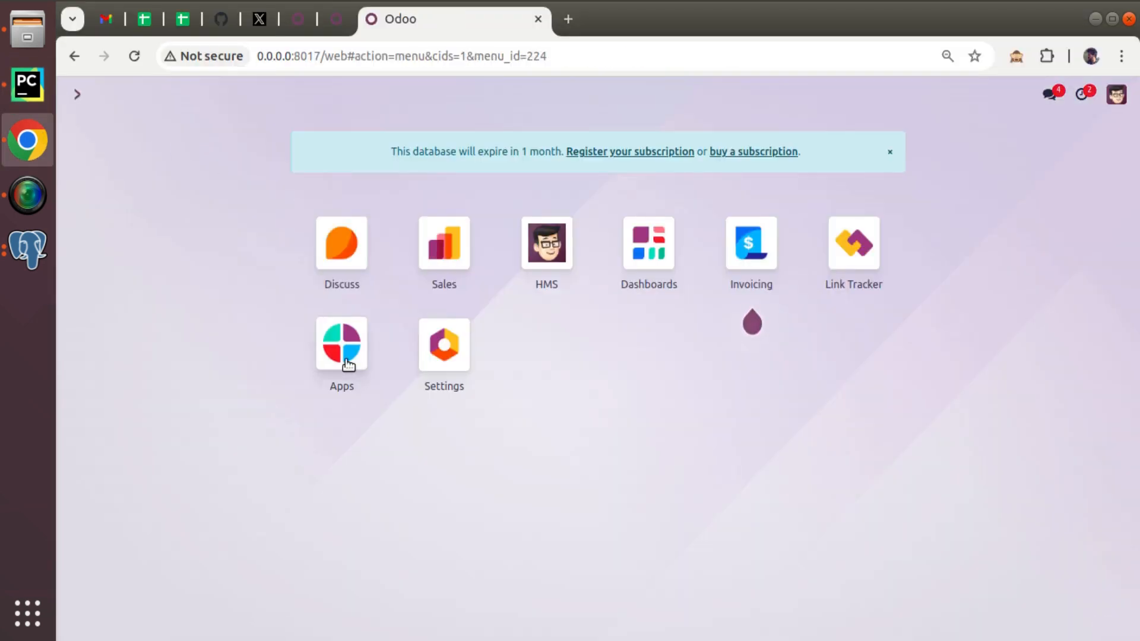
{"action": "left_click", "coordinate": [341, 344]}
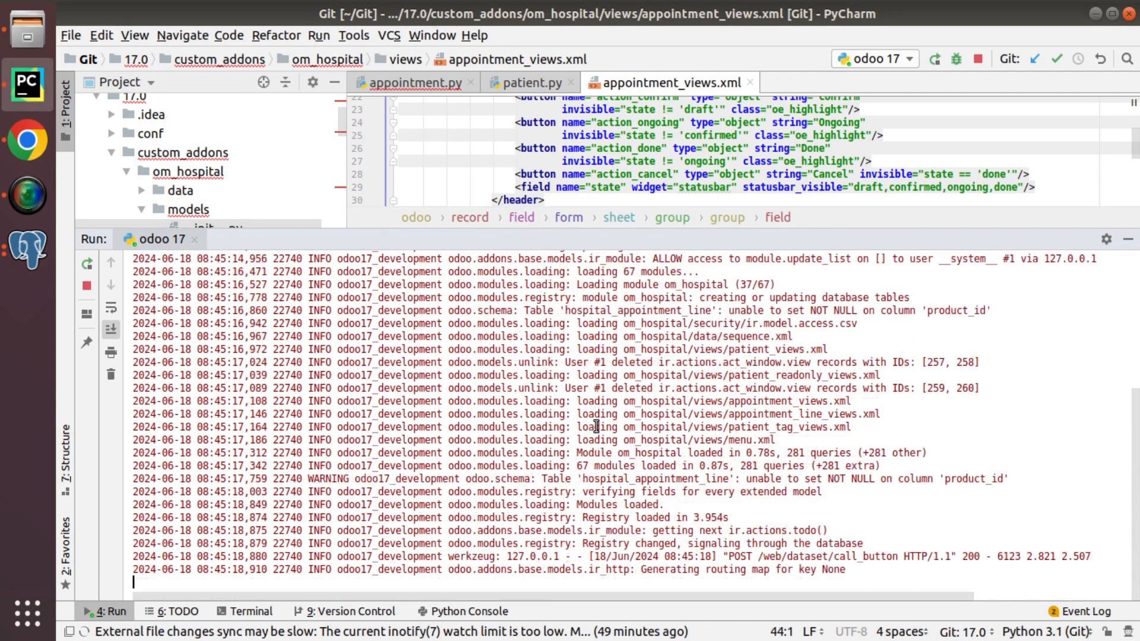
{"action": "scroll", "scroll_direction": "down", "scroll_amount": 3}
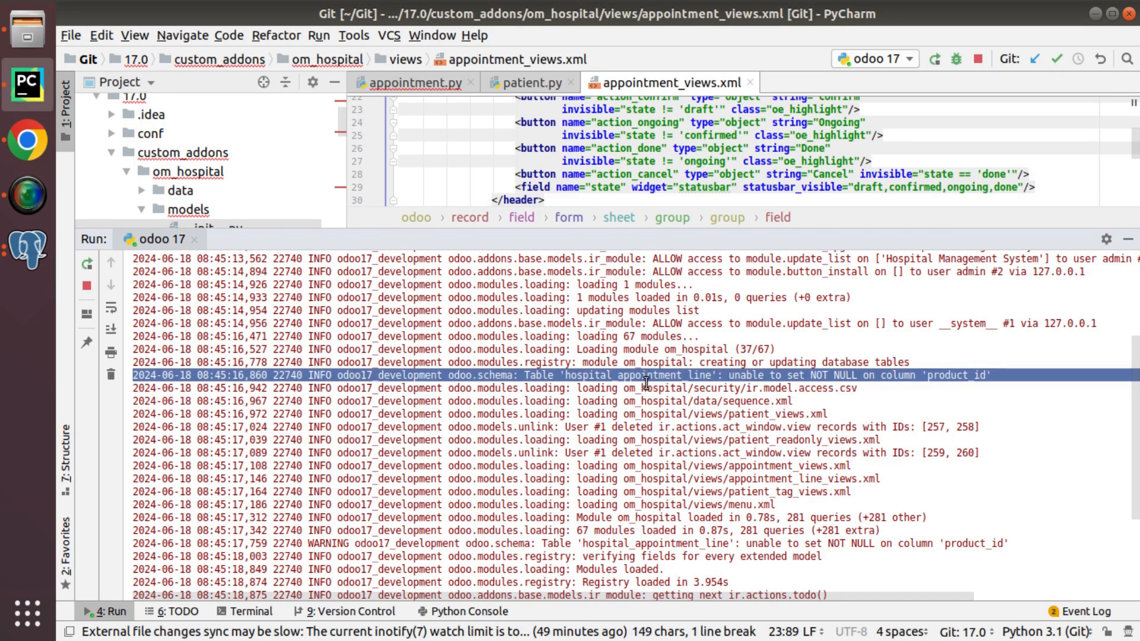
{"action": "scroll", "scroll_direction": "down", "scroll_amount": 3}
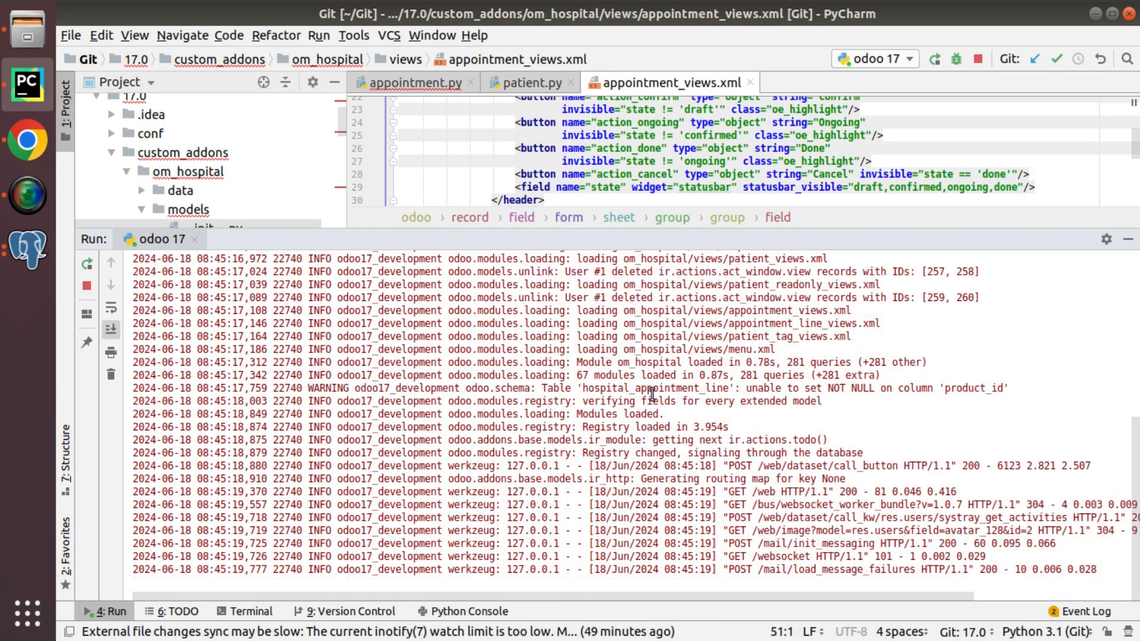
{"action": "left_click", "coordinate": [26, 138]}
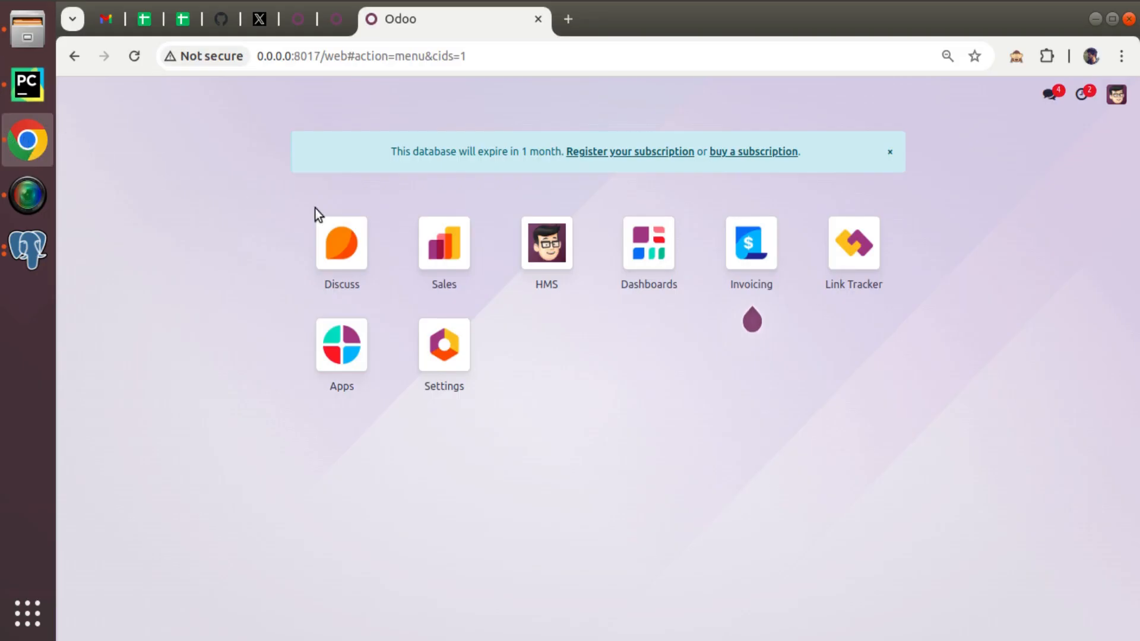
{"action": "left_click", "coordinate": [546, 243]}
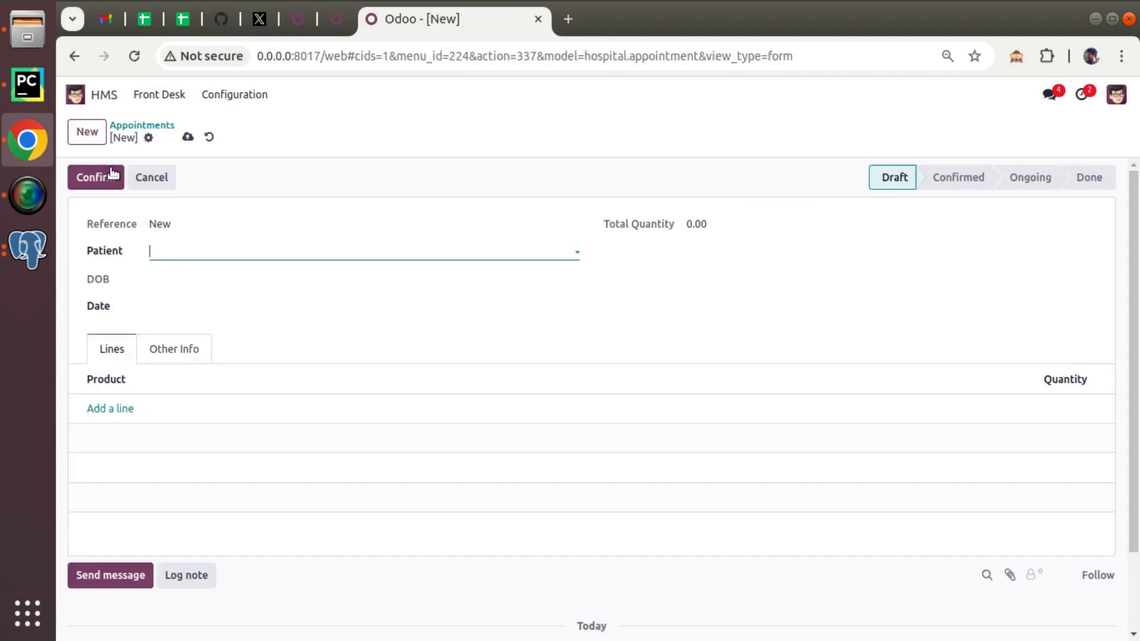
{"action": "left_click", "coordinate": [363, 251]}
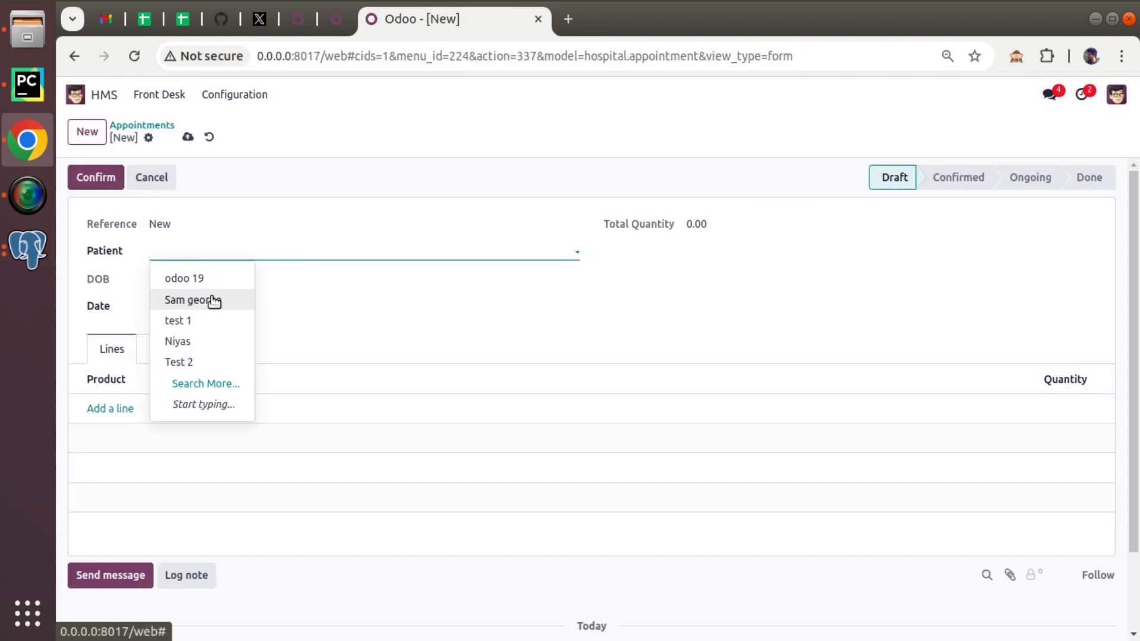
{"action": "left_click", "coordinate": [192, 299]}
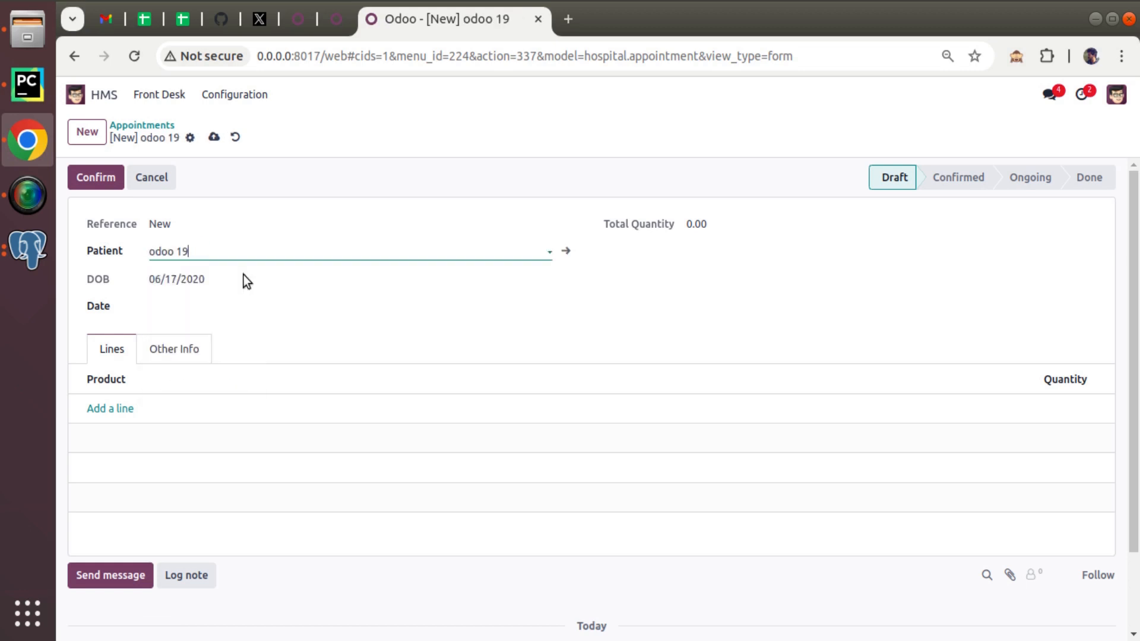
{"action": "left_click", "coordinate": [531, 274]}
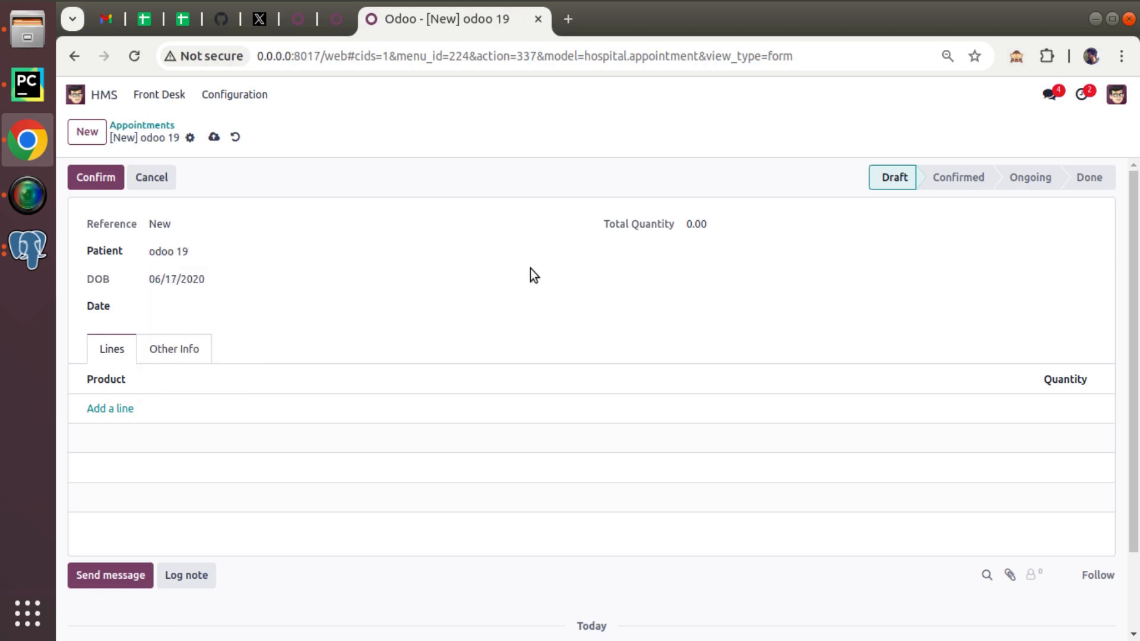
{"action": "left_click", "coordinate": [168, 251]}
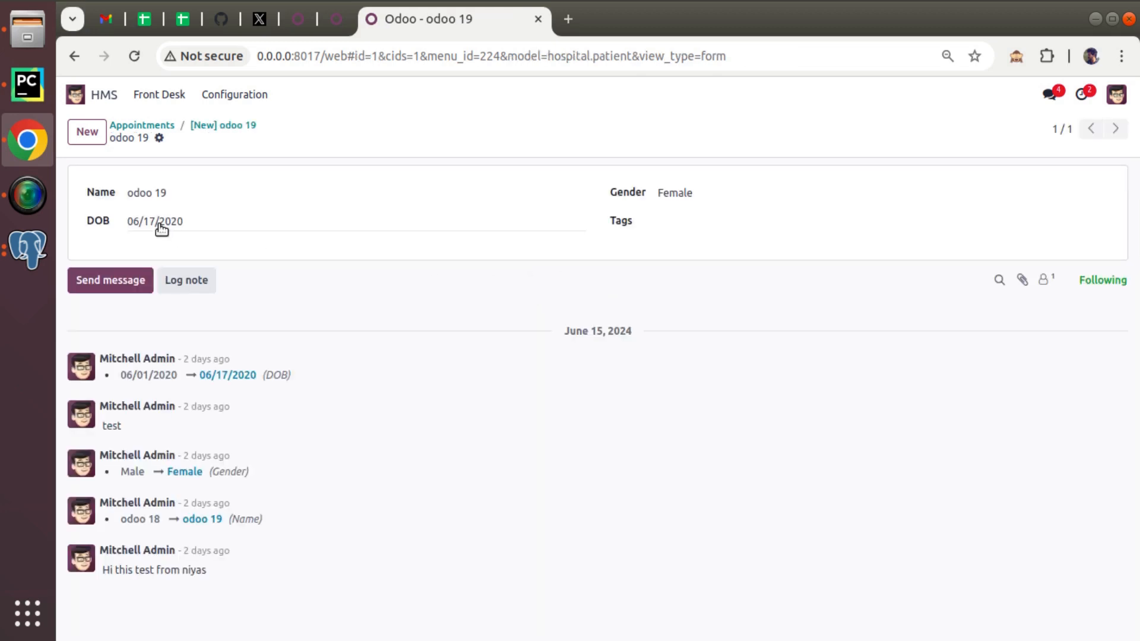
{"action": "left_click", "coordinate": [154, 220]}
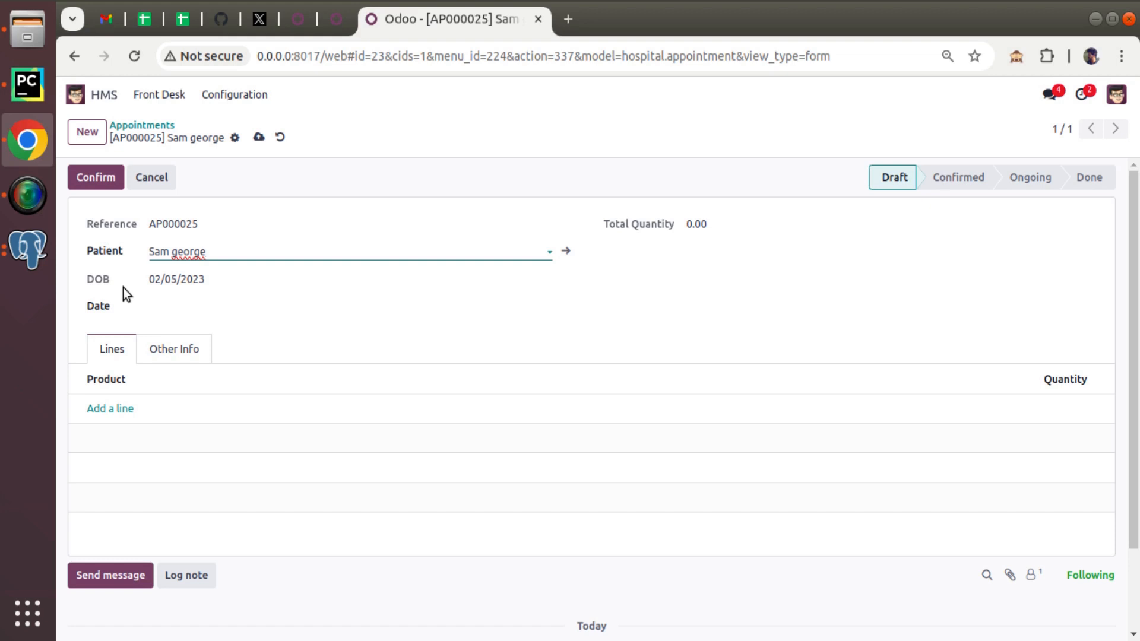
Step: Query date_of_birth from hospital_appointment in pgAdmin, which reports the column does not exist
{"action": "left_click", "coordinate": [26, 83]}
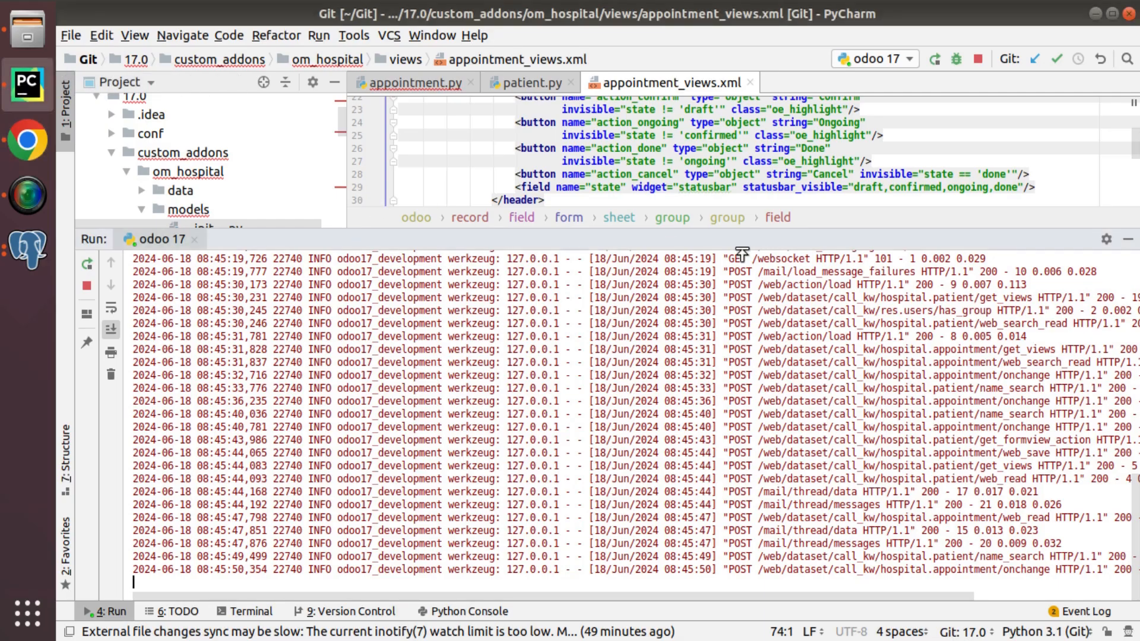
{"action": "left_click", "coordinate": [409, 81]}
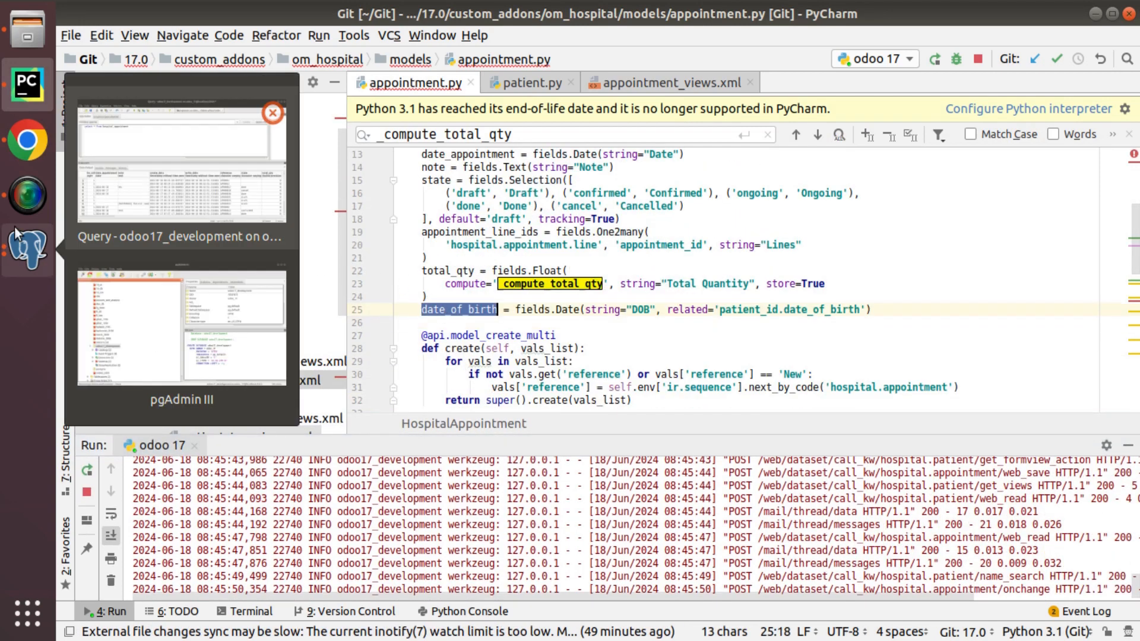
{"action": "left_click", "coordinate": [180, 167]}
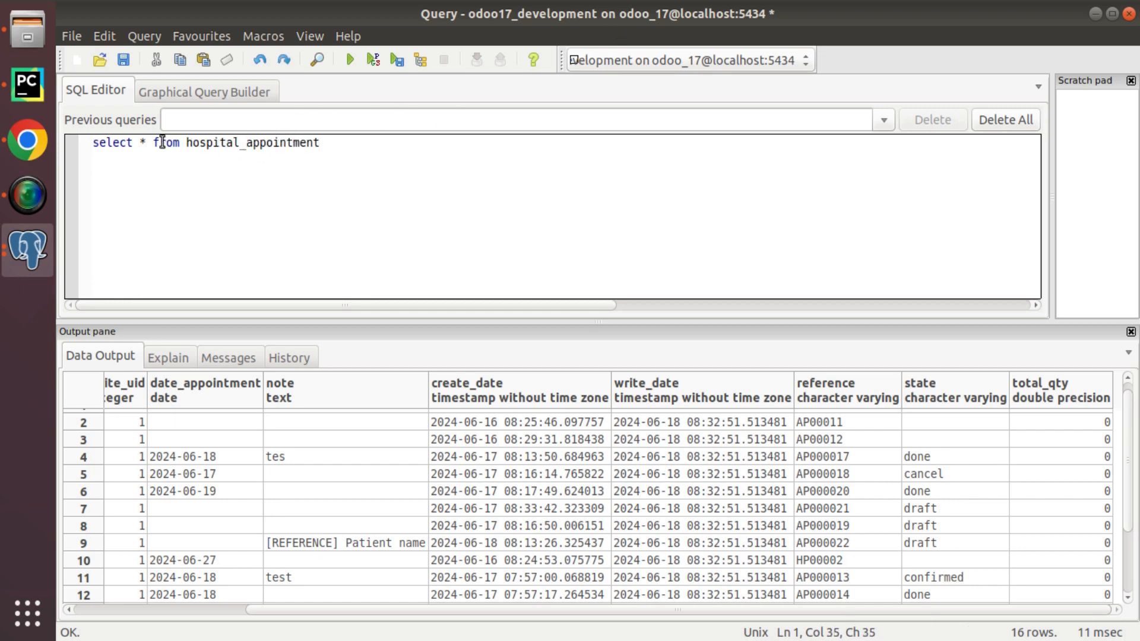
{"action": "left_click", "coordinate": [349, 59]}
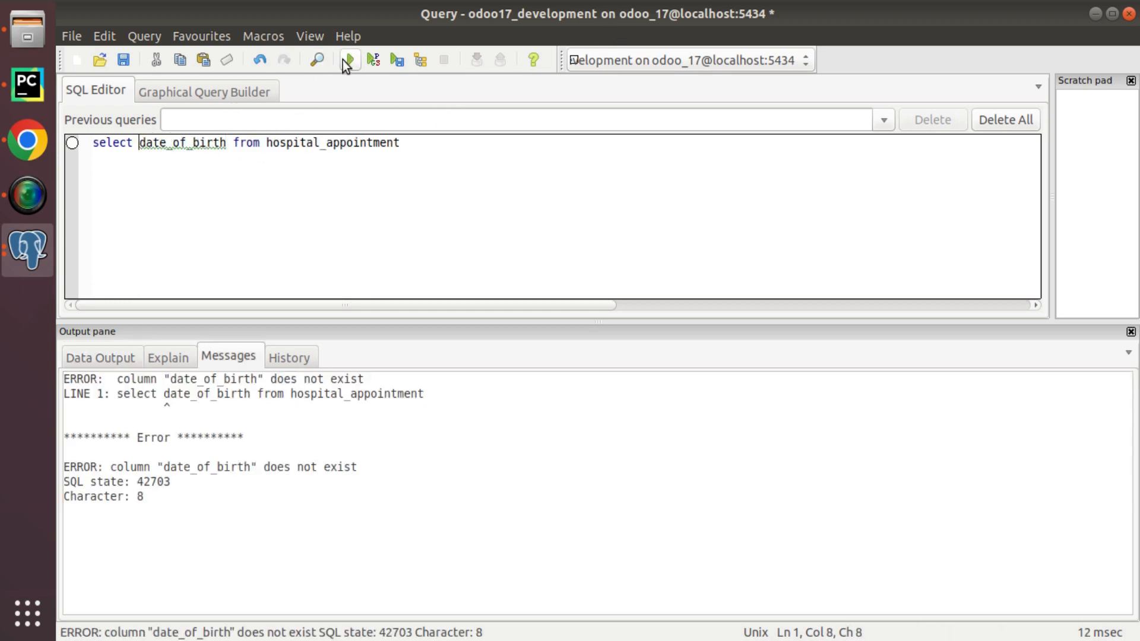
{"action": "mouse_move", "coordinate": [87, 102]}
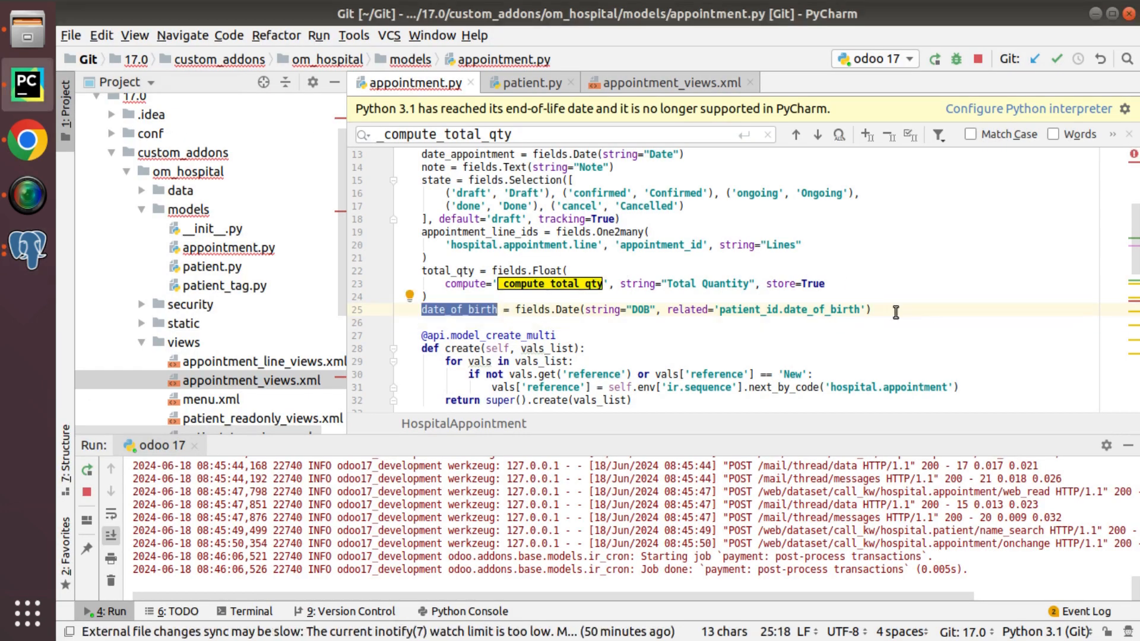
Step: Remove string="DOB" from appointment.py's date_of_birth field and rerun the Odoo server
{"action": "left_click", "coordinate": [869, 309]}
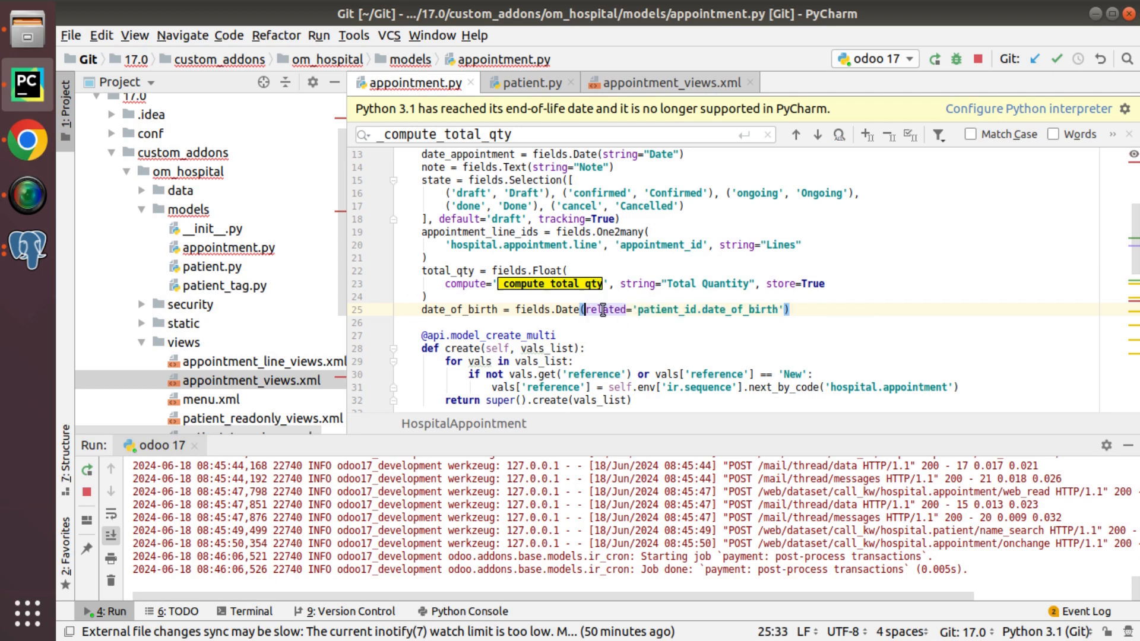
{"action": "left_click", "coordinate": [530, 82]}
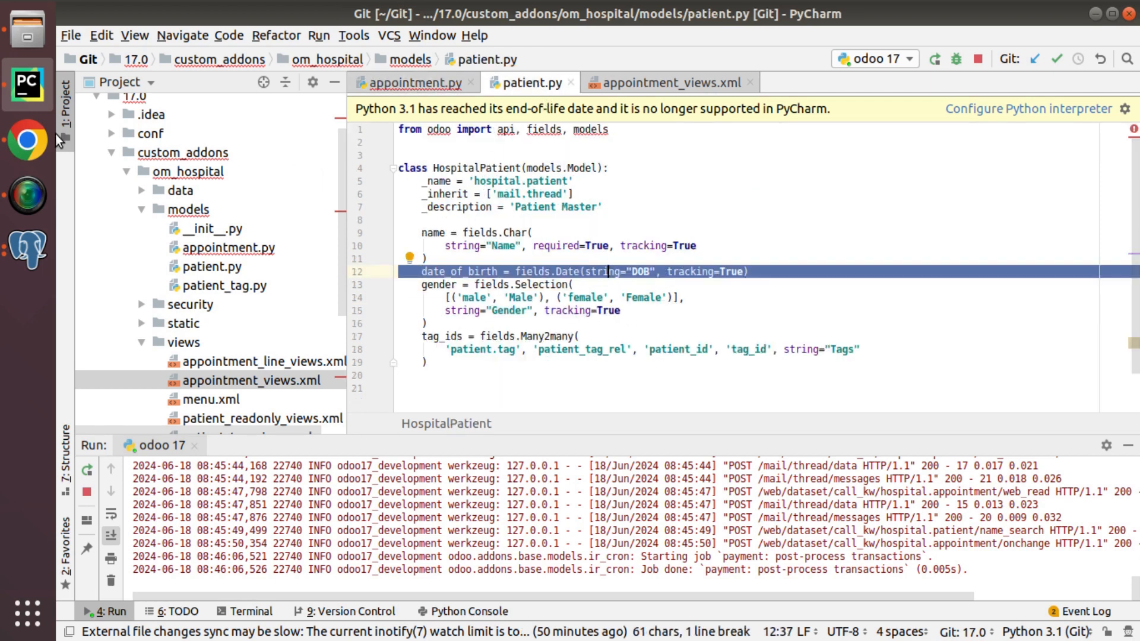
{"action": "left_click", "coordinate": [27, 139]}
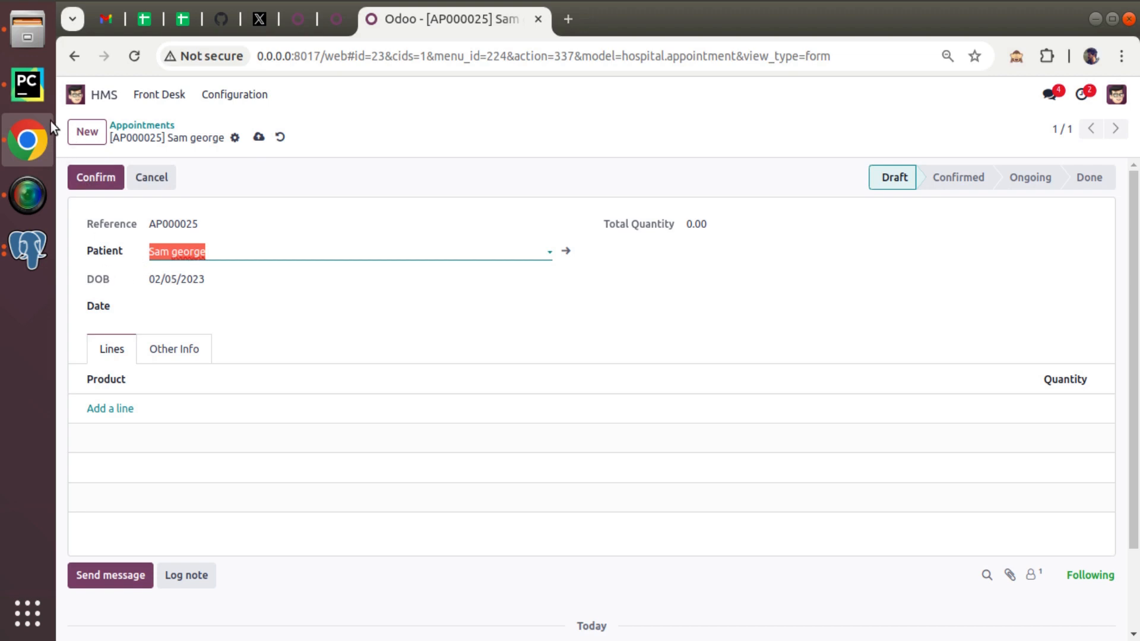
{"action": "left_click", "coordinate": [27, 84]}
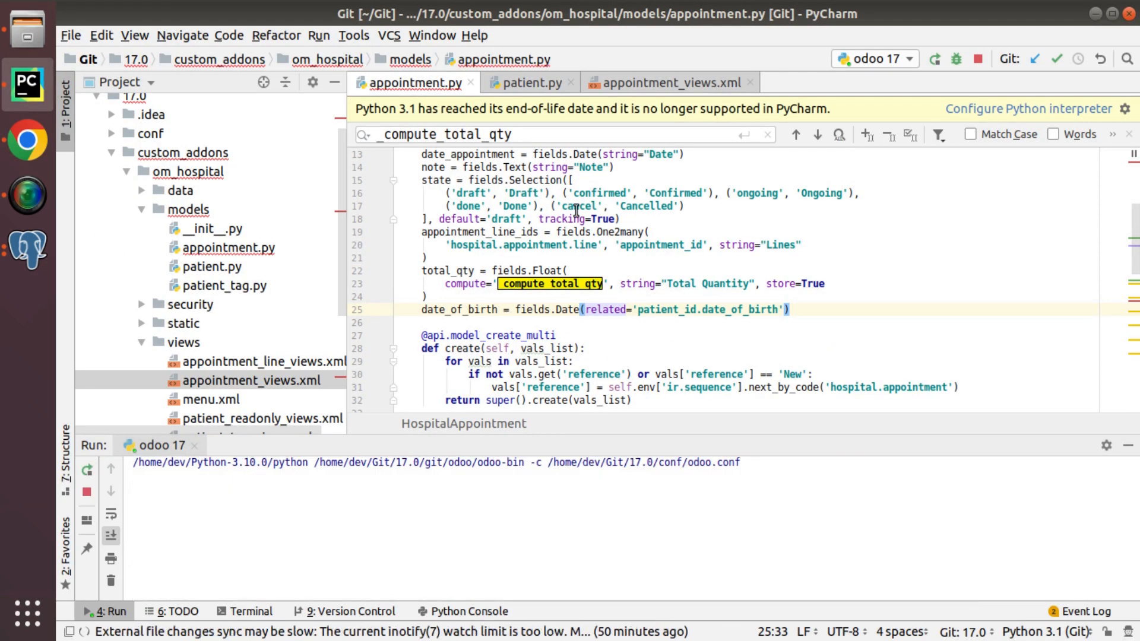
{"action": "left_click", "coordinate": [935, 58]}
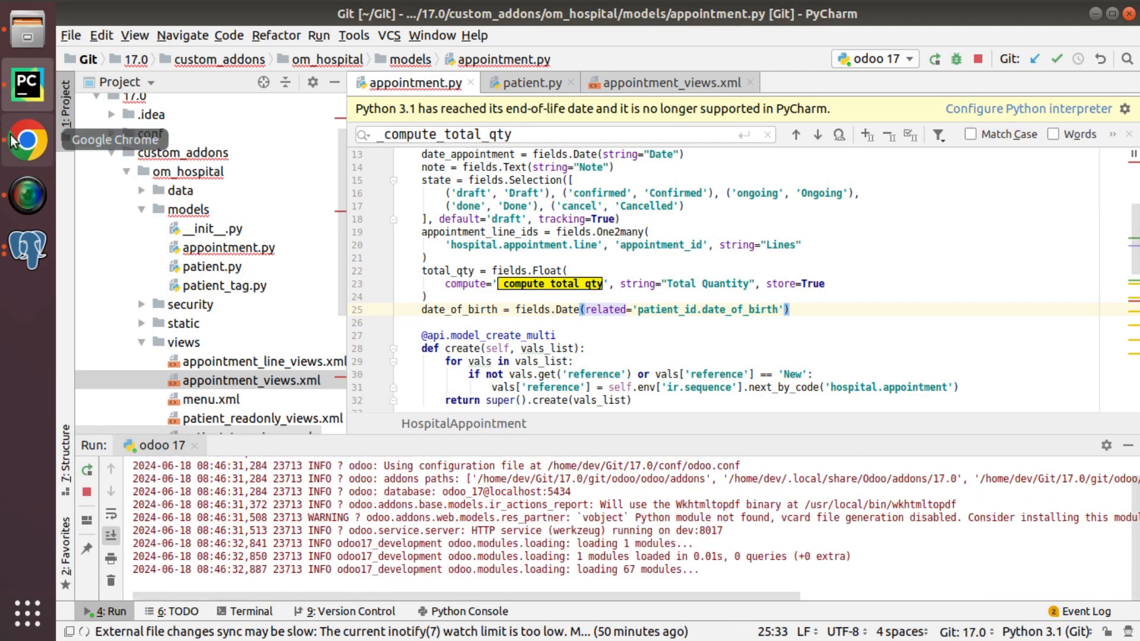
{"action": "left_click", "coordinate": [27, 139]}
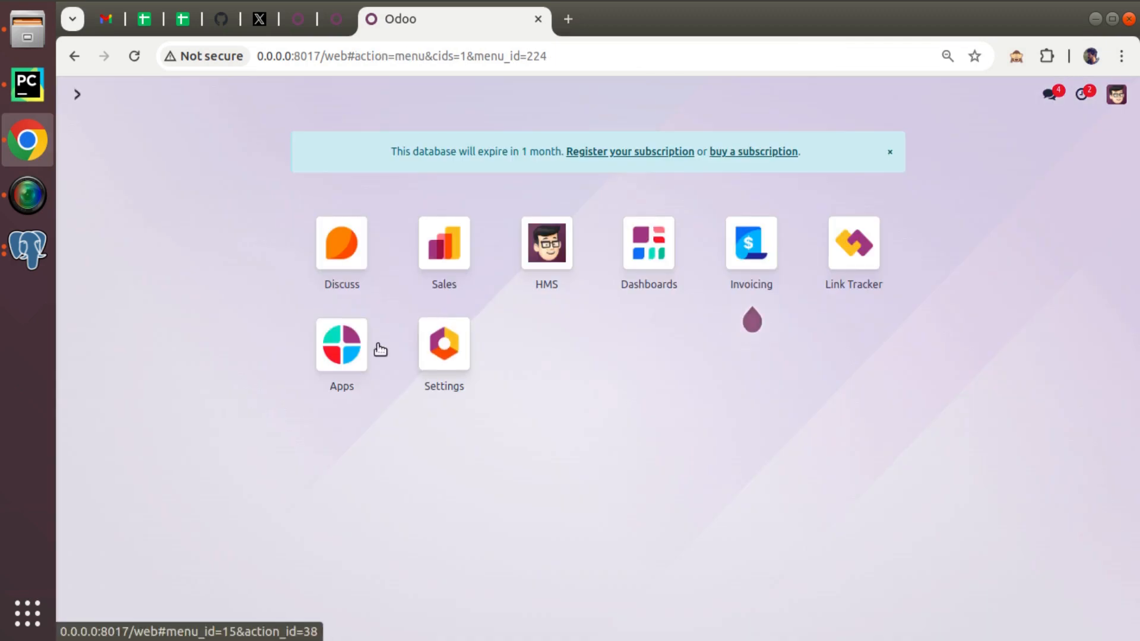
Step: Upgrade the hospital module and review the related date_of_birth field in model and form view
{"action": "left_click", "coordinate": [341, 346]}
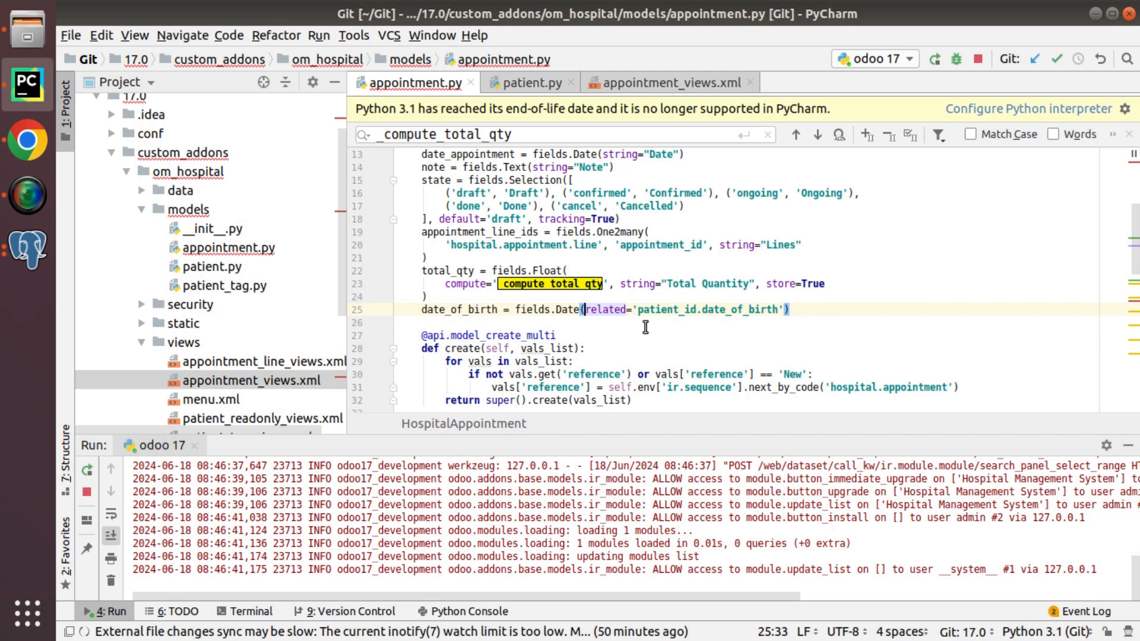
{"action": "double_click", "coordinate": [664, 309]}
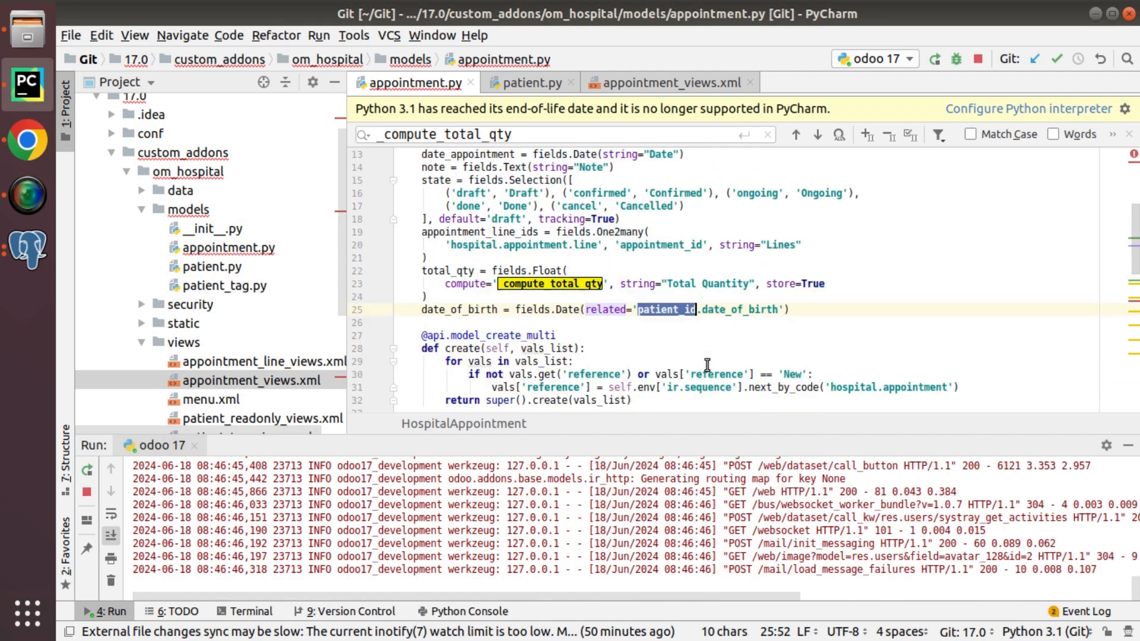
{"action": "left_click", "coordinate": [529, 82]}
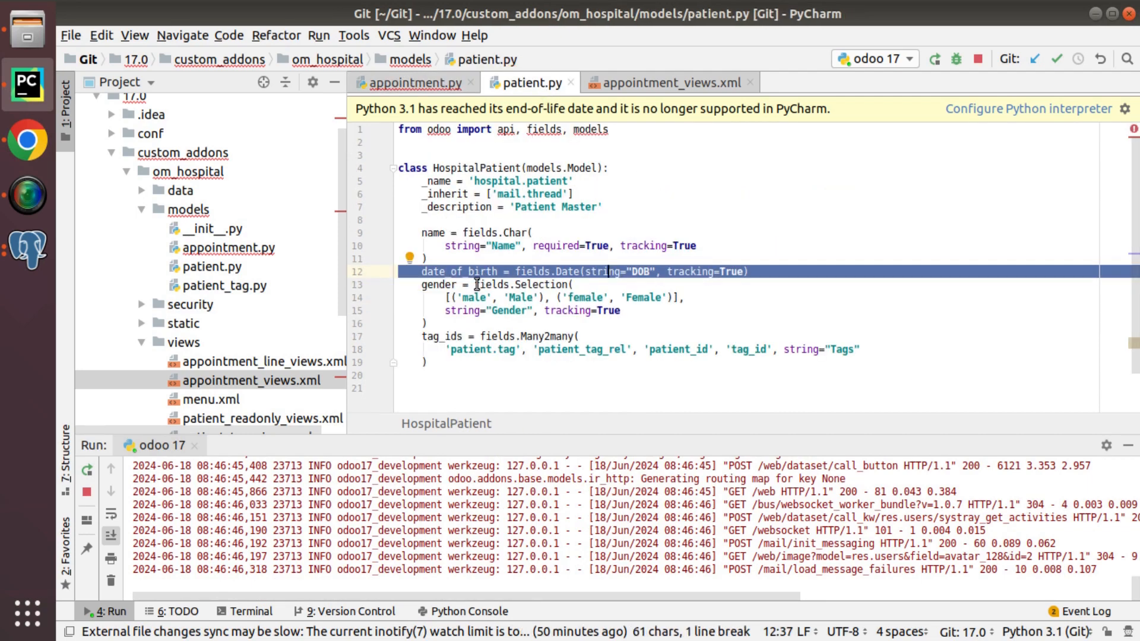
{"action": "left_click", "coordinate": [664, 82]}
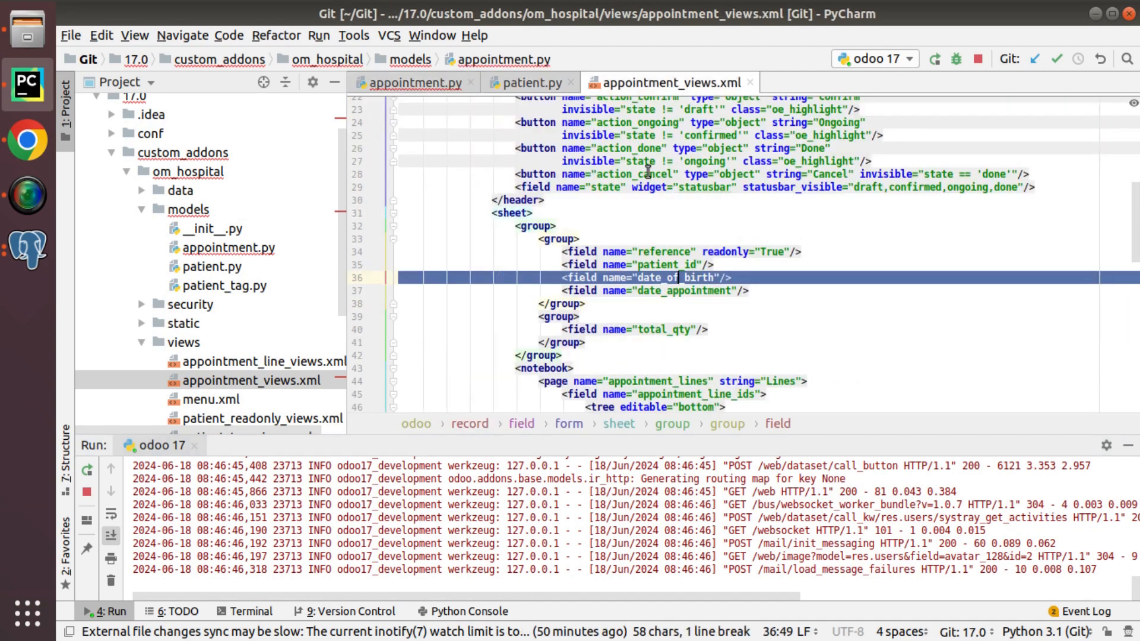
{"action": "left_click", "coordinate": [28, 138]}
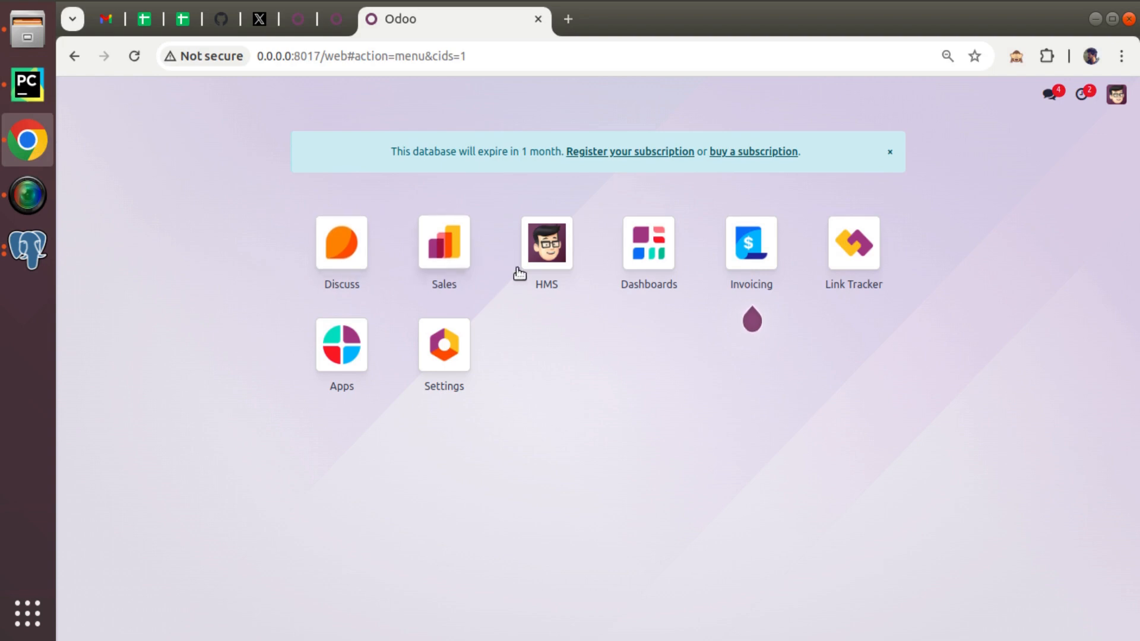
{"action": "left_click", "coordinate": [545, 242]}
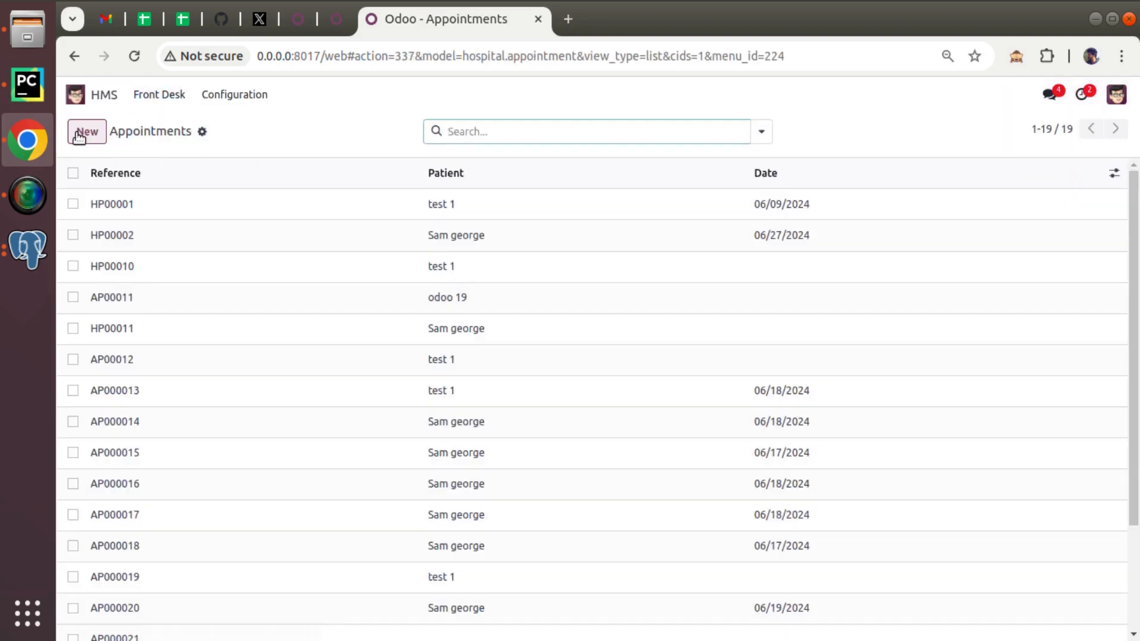
{"action": "left_click", "coordinate": [86, 130]}
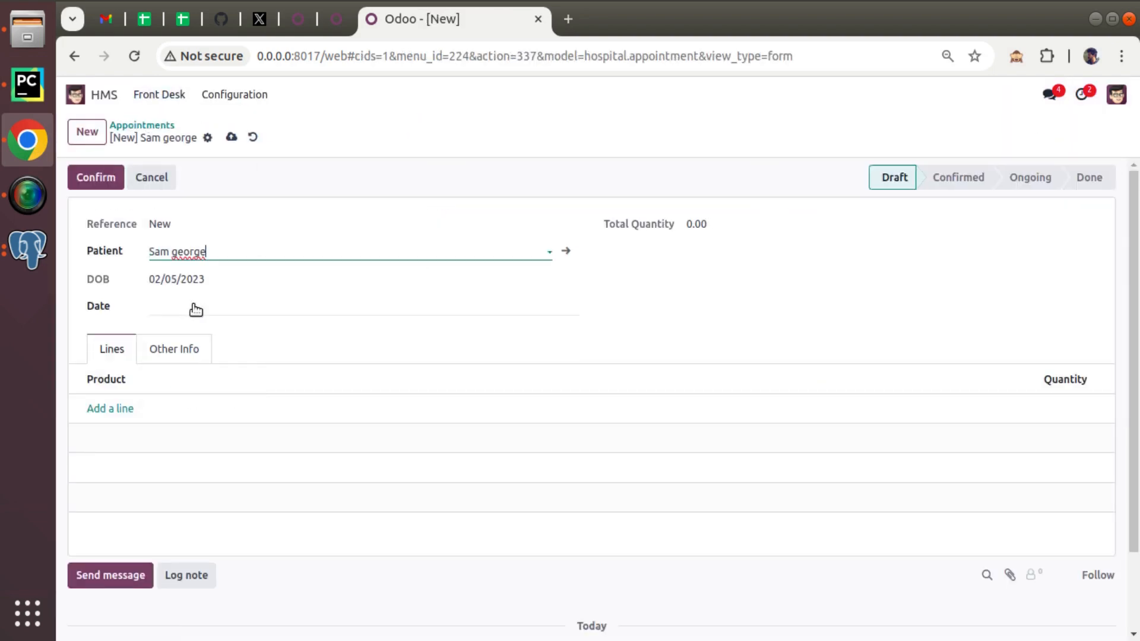
{"action": "left_click", "coordinate": [231, 136]}
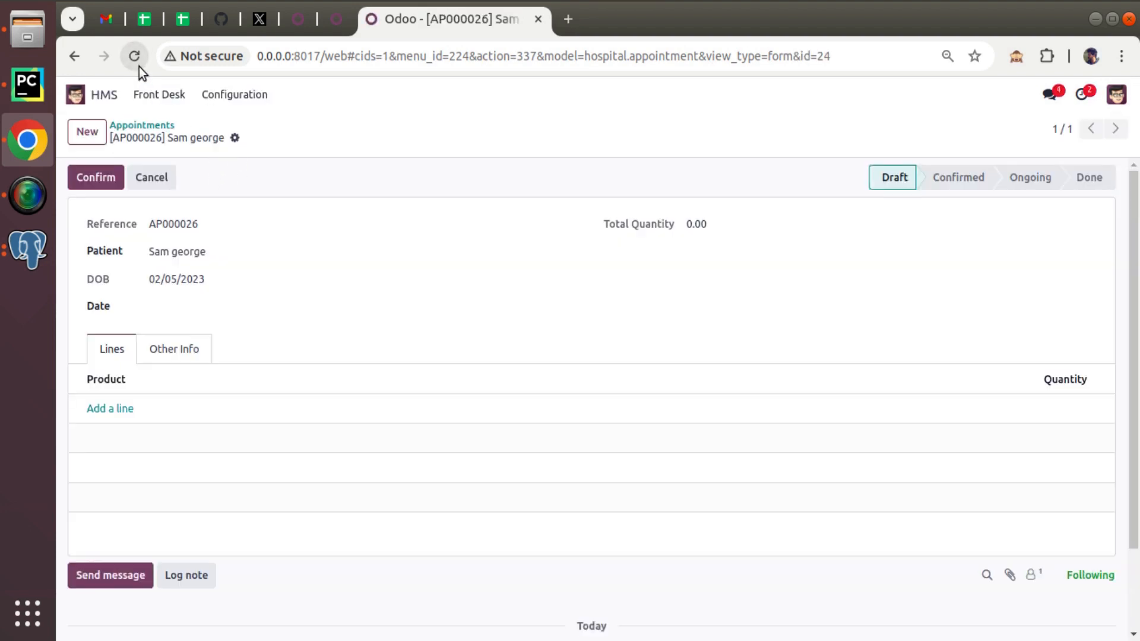
{"action": "mouse_move", "coordinate": [27, 83]}
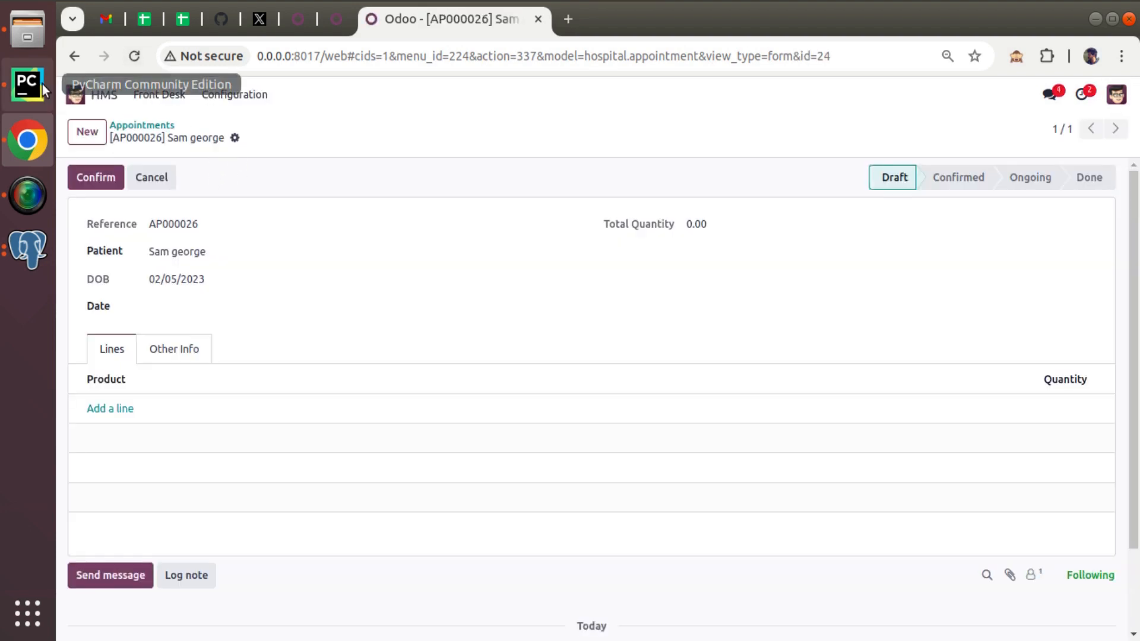
{"action": "left_click", "coordinate": [26, 84]}
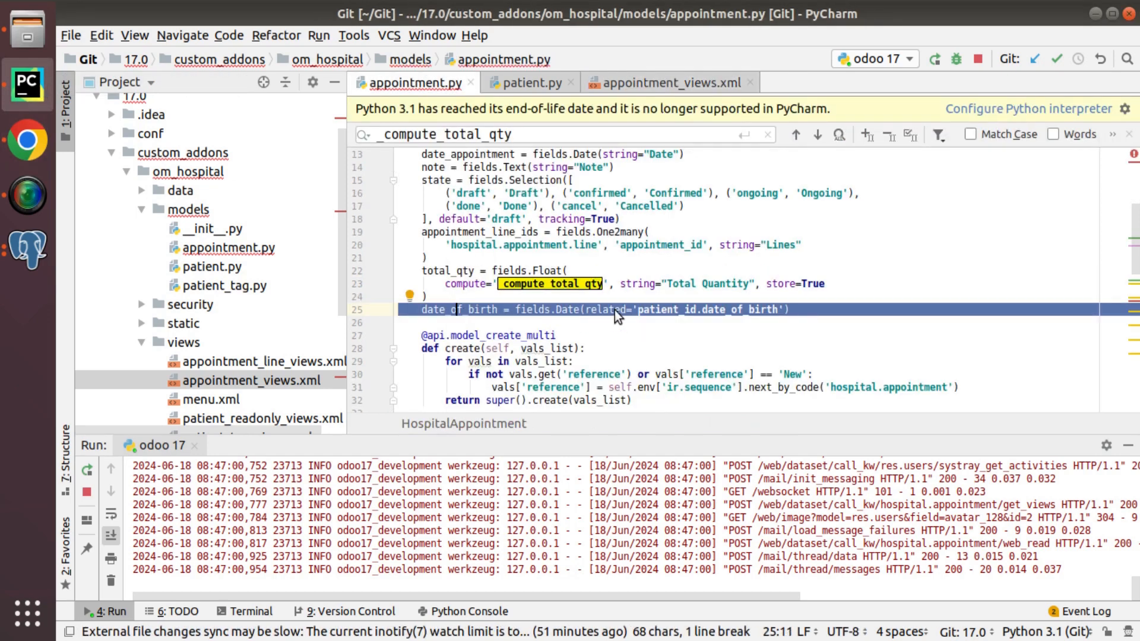
Step: Add store=True to appointment.py's related date_of_birth field, rerun the Odoo server, and return to Chrome
{"action": "left_click", "coordinate": [609, 309]}
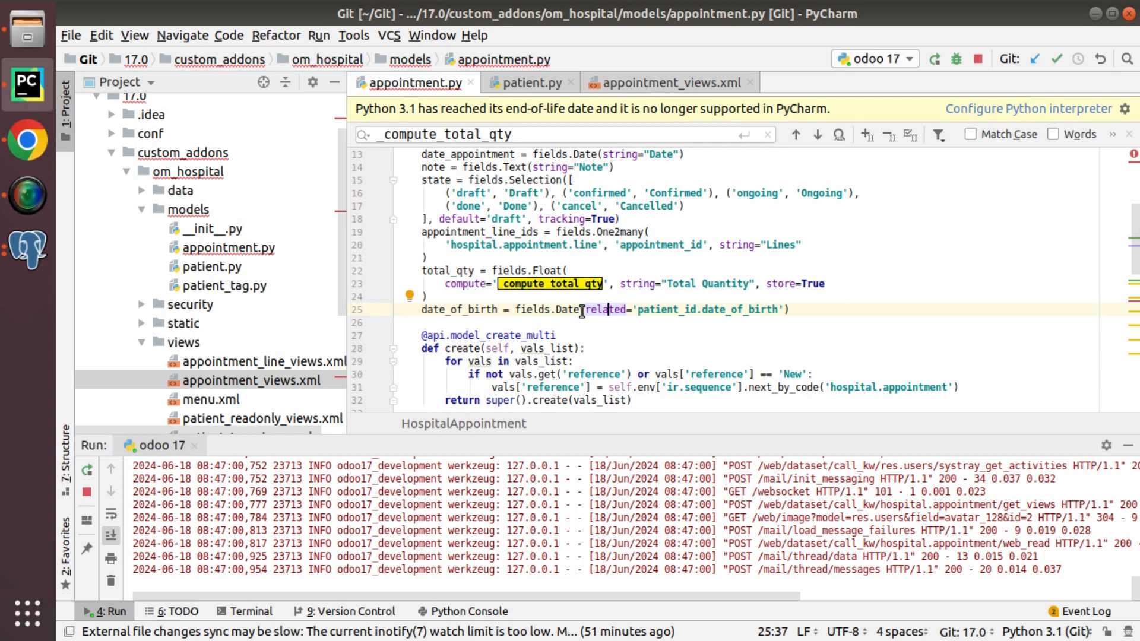
{"action": "double_click", "coordinate": [606, 309]}
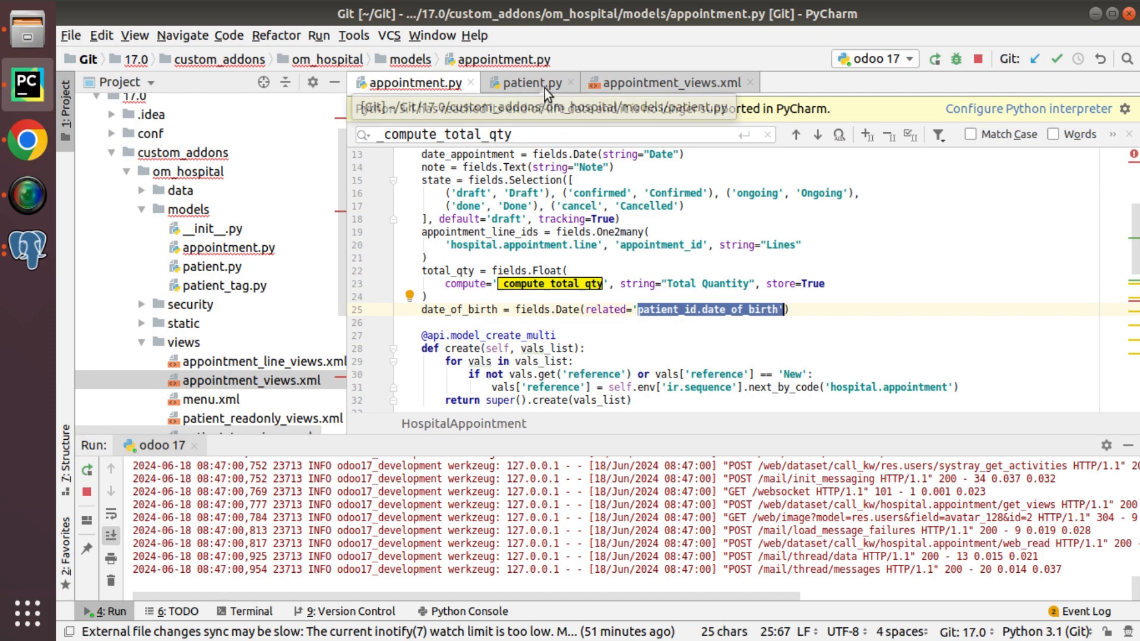
{"action": "left_click", "coordinate": [668, 82]}
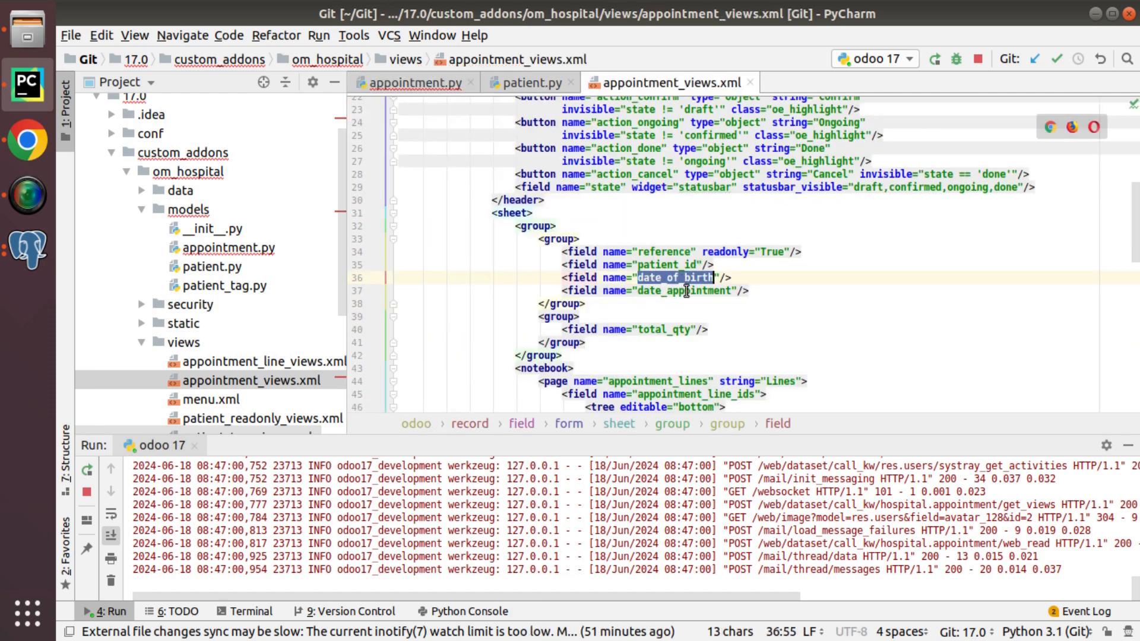
{"action": "left_click", "coordinate": [411, 82]}
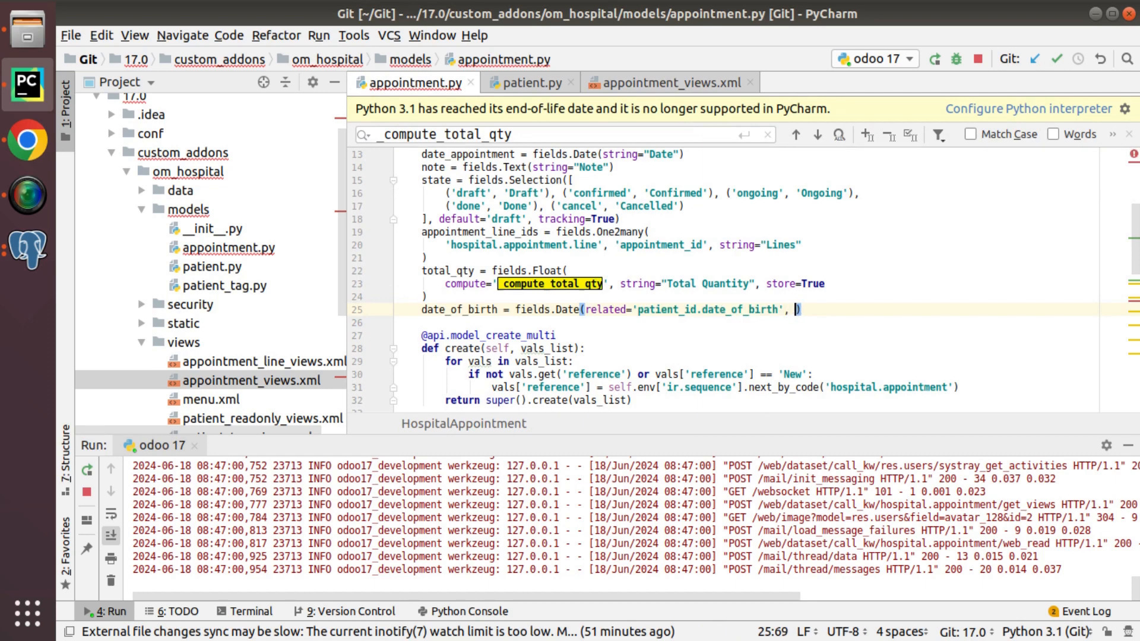
{"action": "type", "text": "store=True"}
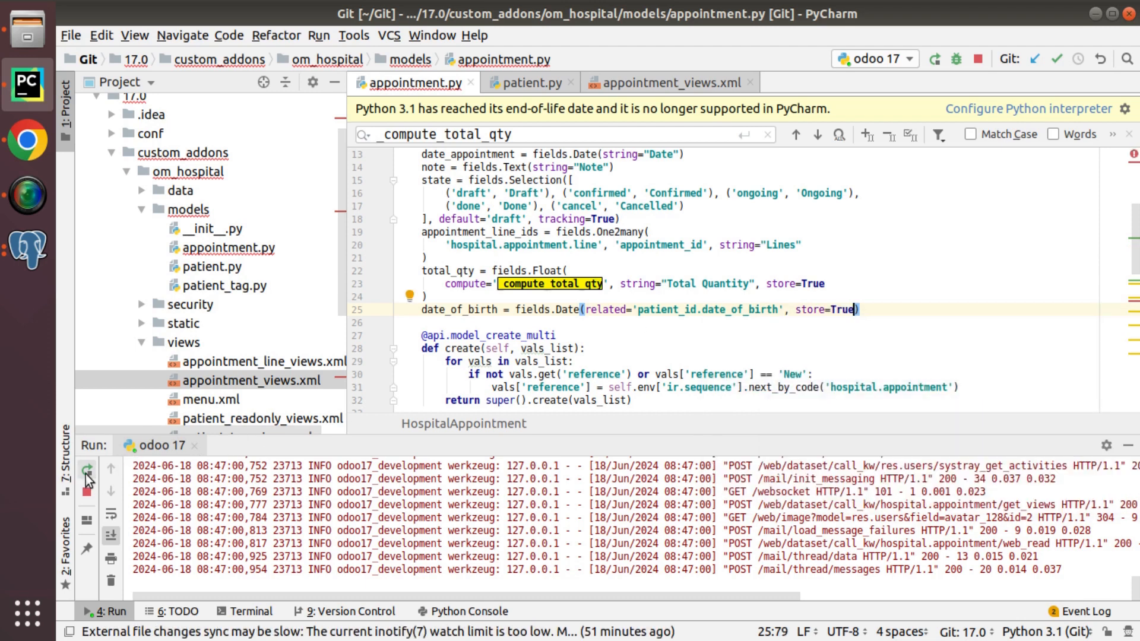
{"action": "left_click", "coordinate": [87, 466]}
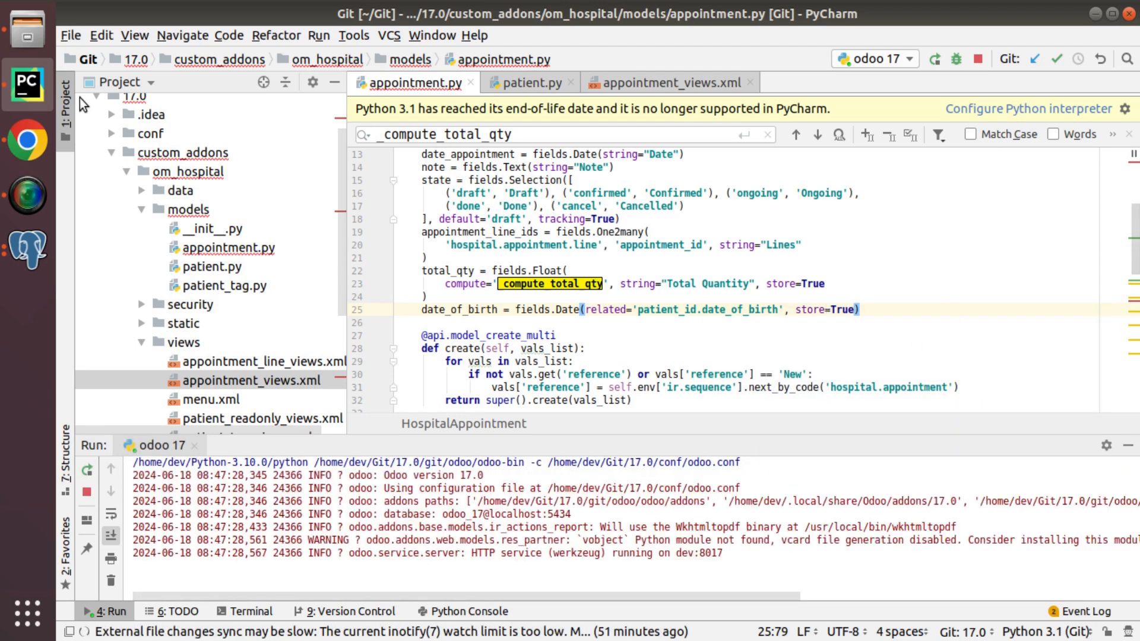
{"action": "left_click", "coordinate": [27, 140]}
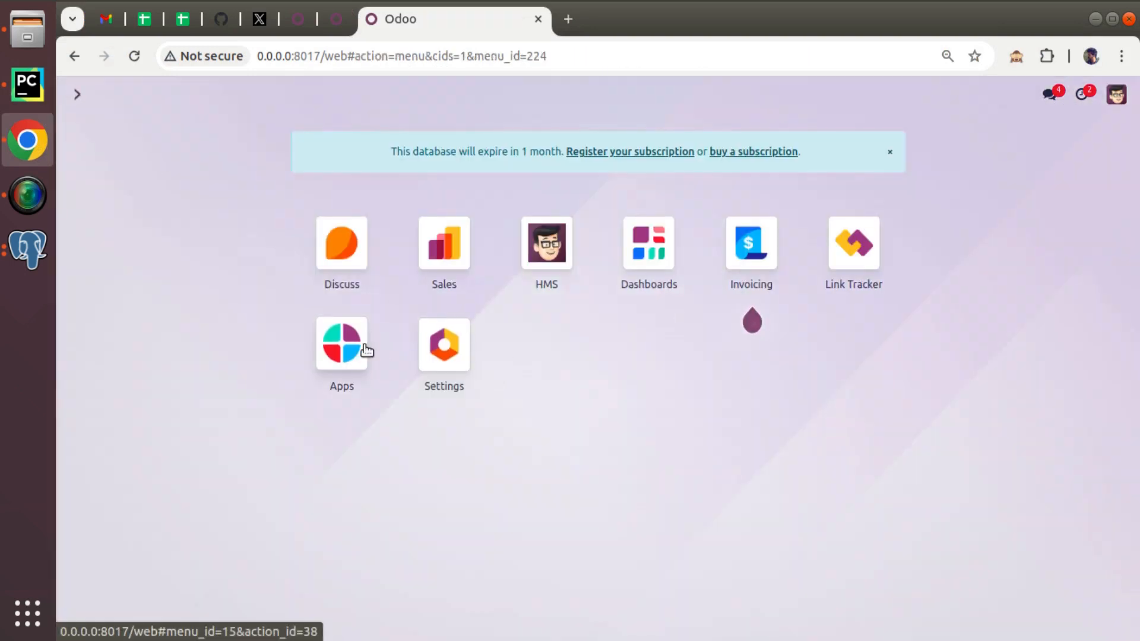
Step: Upgrade the Hospital Management System module from Odoo's Apps list
{"action": "left_click", "coordinate": [341, 344]}
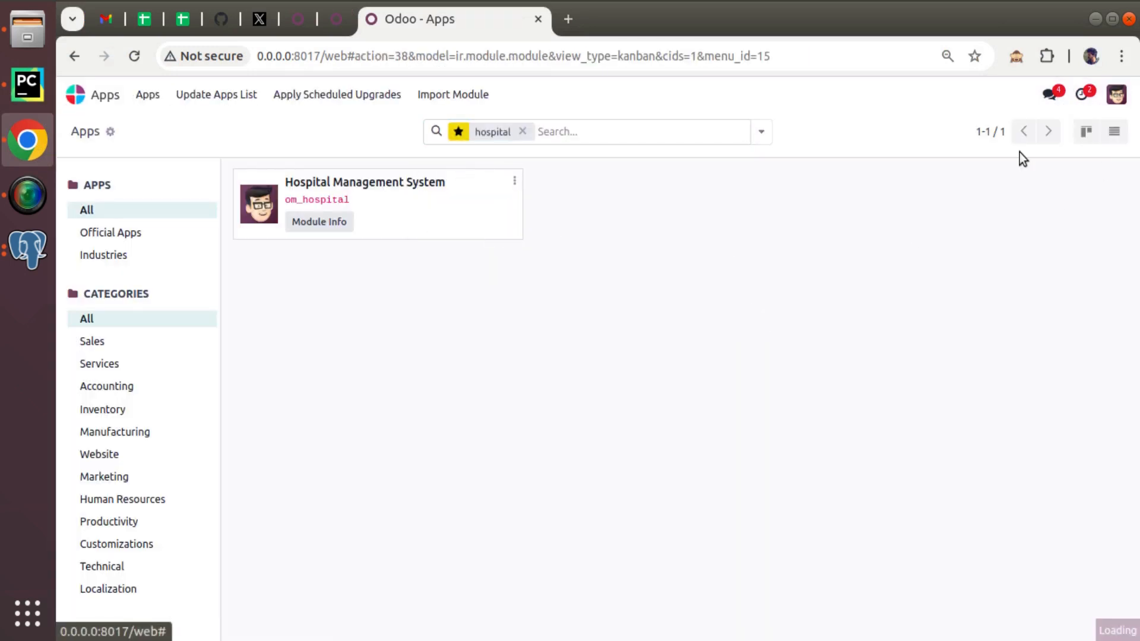
{"action": "left_click", "coordinate": [27, 84]}
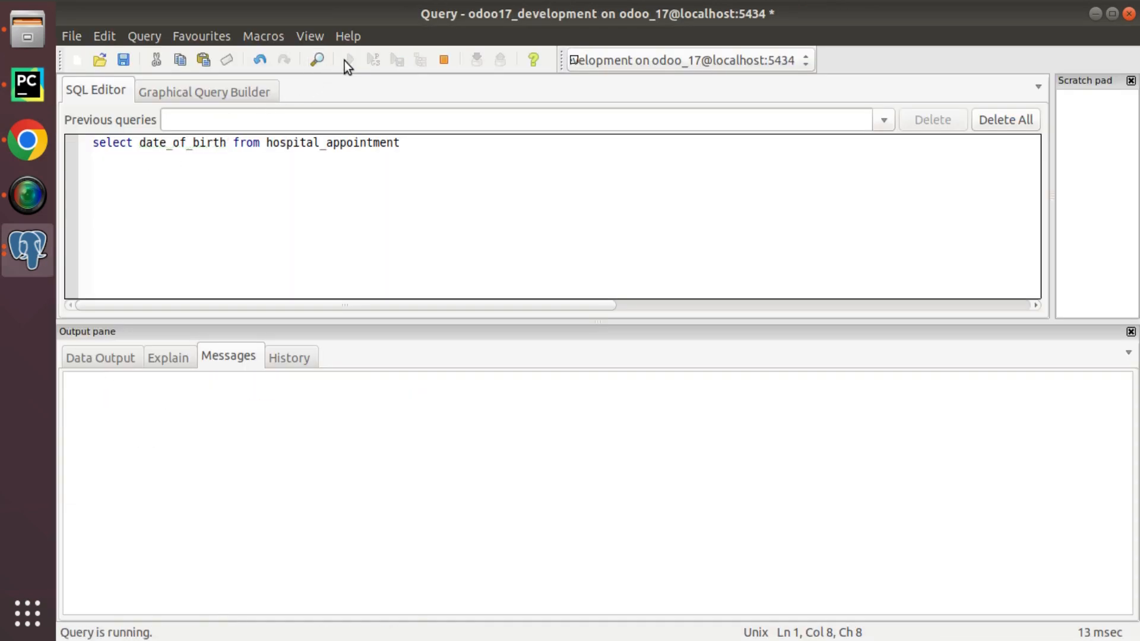
Step: View Data Output, then rerun the hospital_appointment query with id added alongside date_of_birth
{"action": "left_click", "coordinate": [349, 59]}
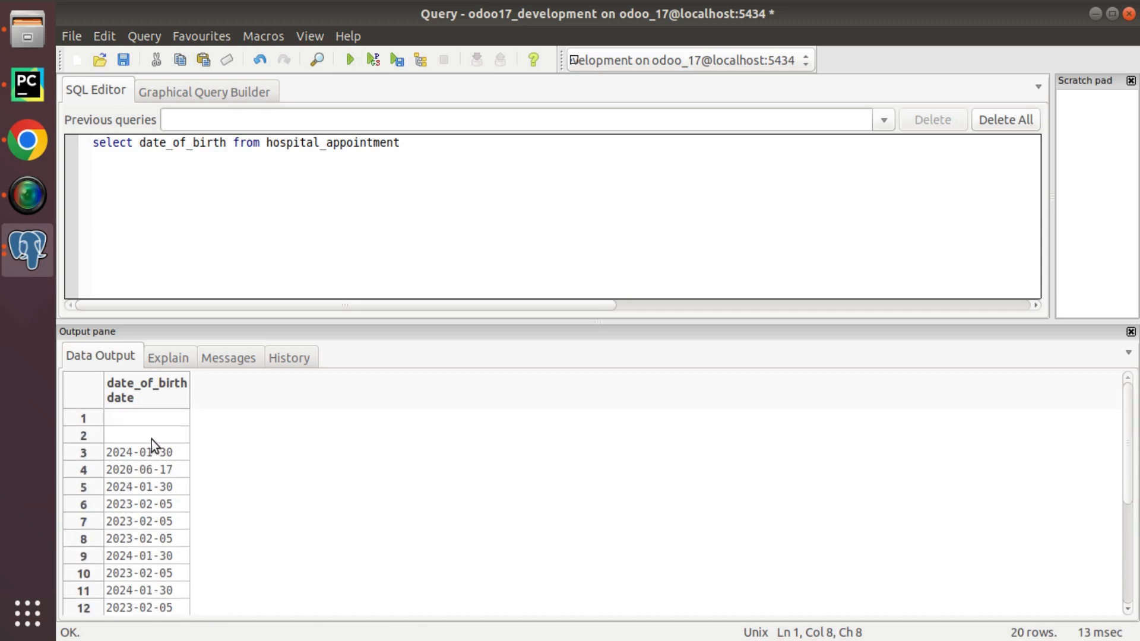
{"action": "left_click", "coordinate": [145, 451]}
{"action": "type", "text": " id,"}
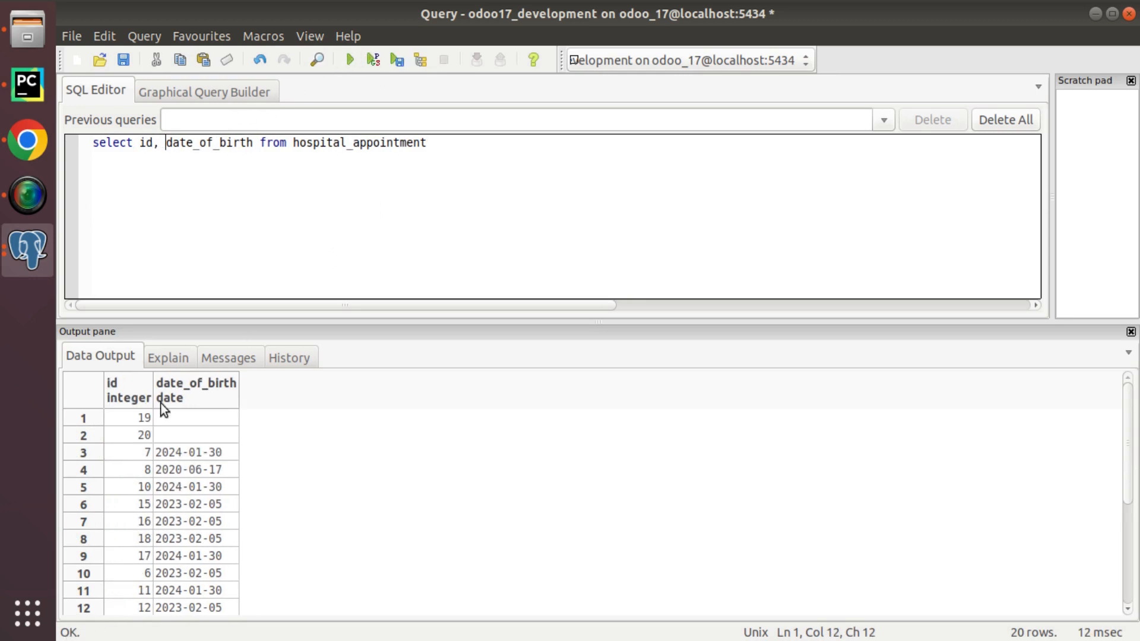
{"action": "left_click", "coordinate": [129, 452]}
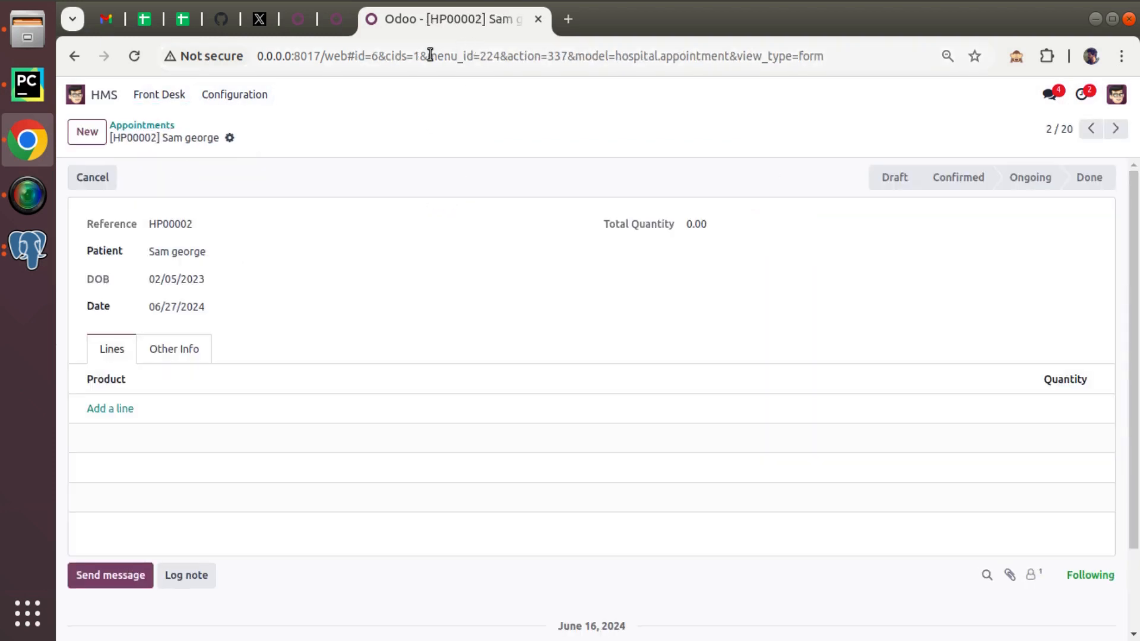
{"action": "left_click", "coordinate": [378, 56]}
{"action": "type", "text": "7"}
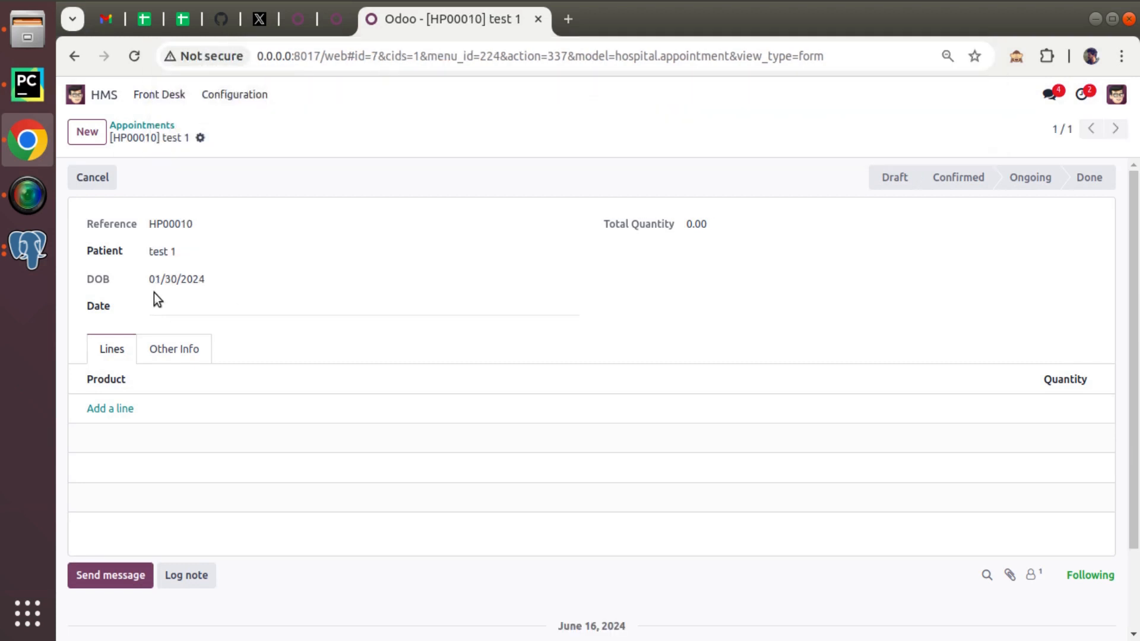
{"action": "left_click", "coordinate": [177, 250]}
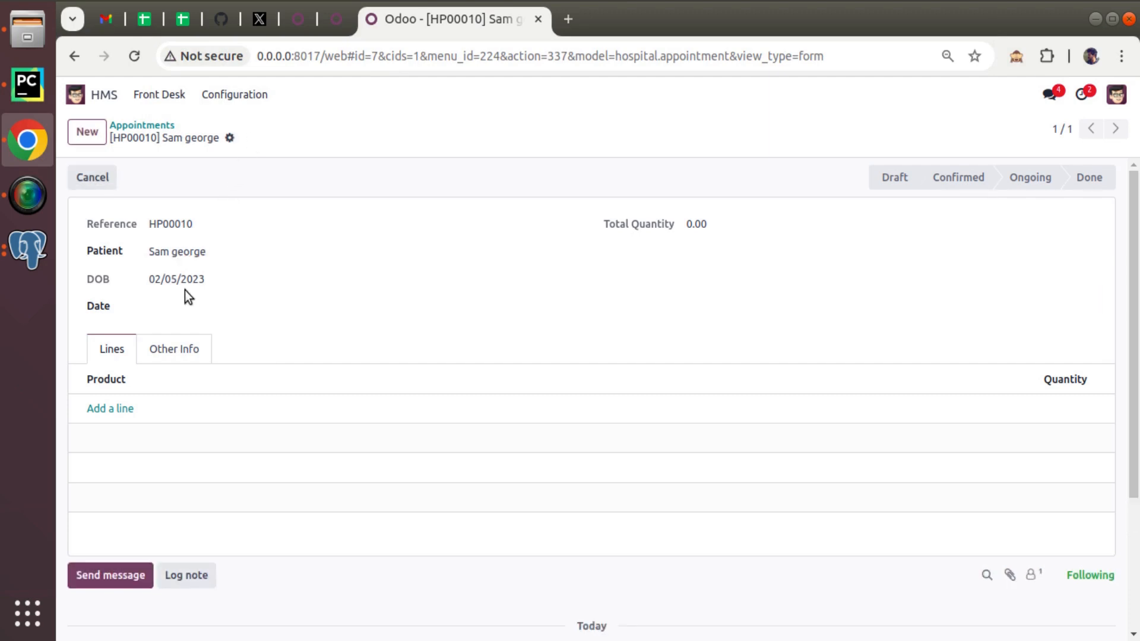
{"action": "left_click", "coordinate": [27, 249]}
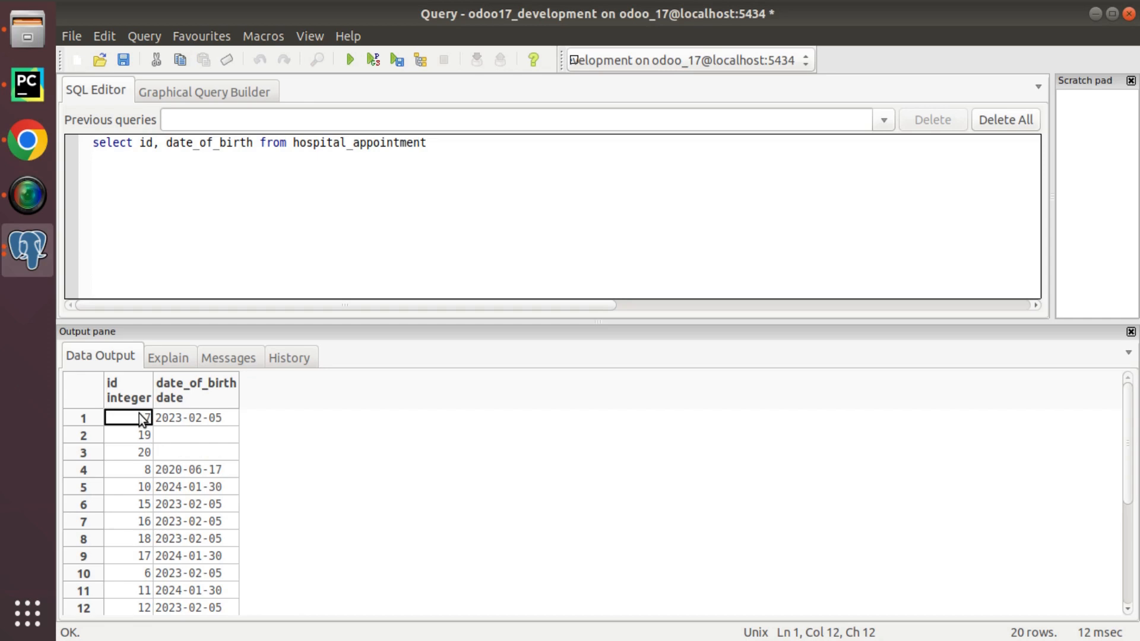
Step: Check that HP00010 now stores date_of_birth 2023-02-05, then return to PyCharm
{"action": "left_click", "coordinate": [195, 417]}
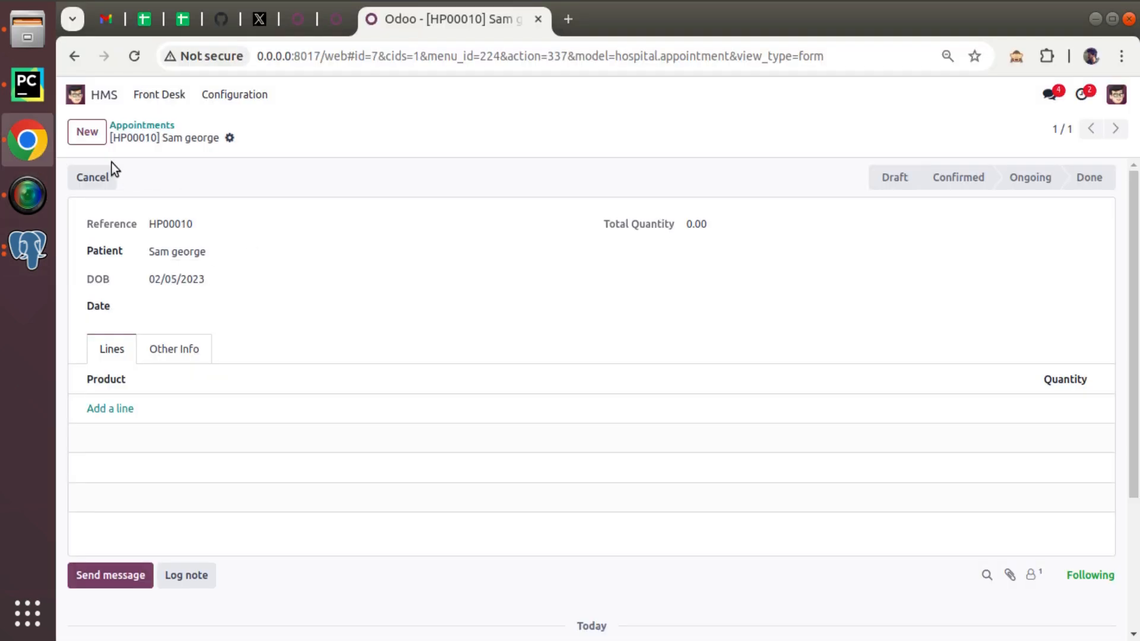
{"action": "left_click", "coordinate": [26, 84]}
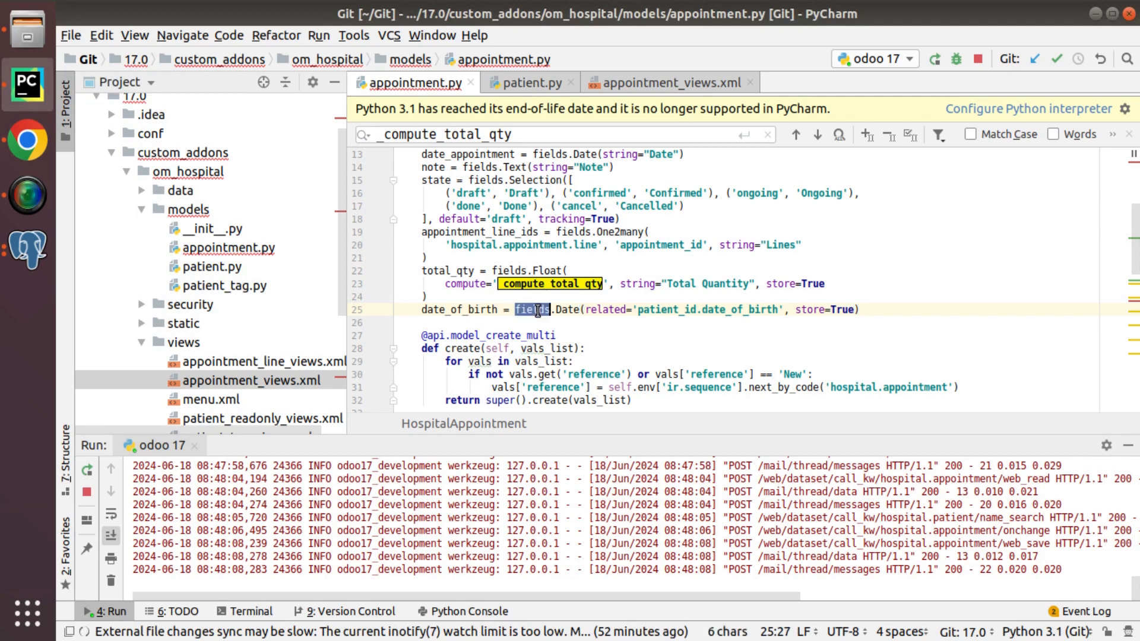